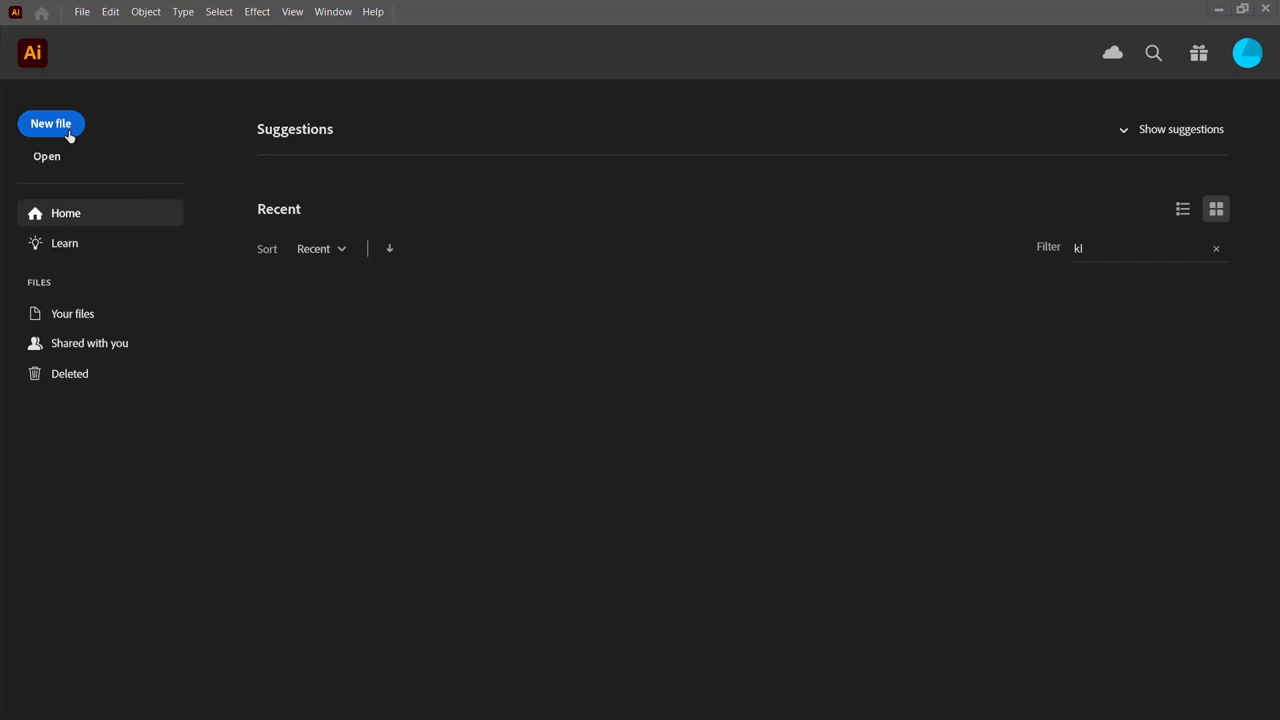
Create a new document and draw a square with no fill and a thick black stroke
click(51, 123)
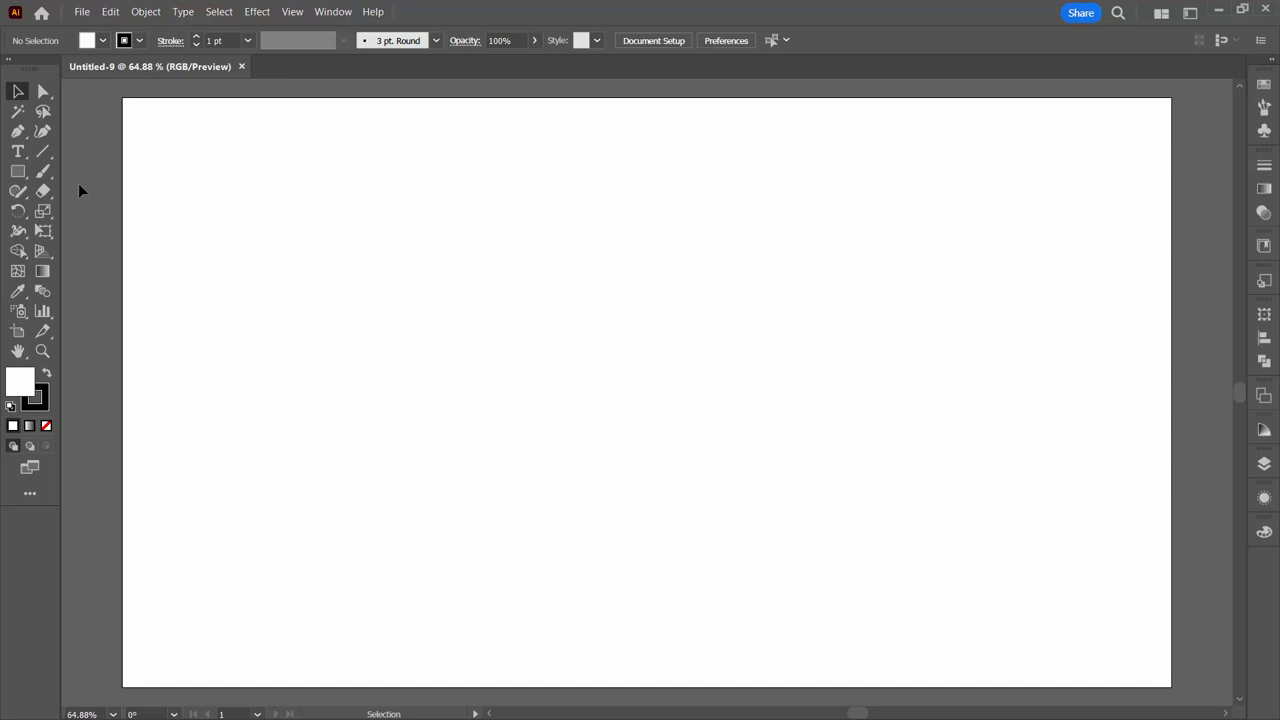
click(21, 380)
text(11)
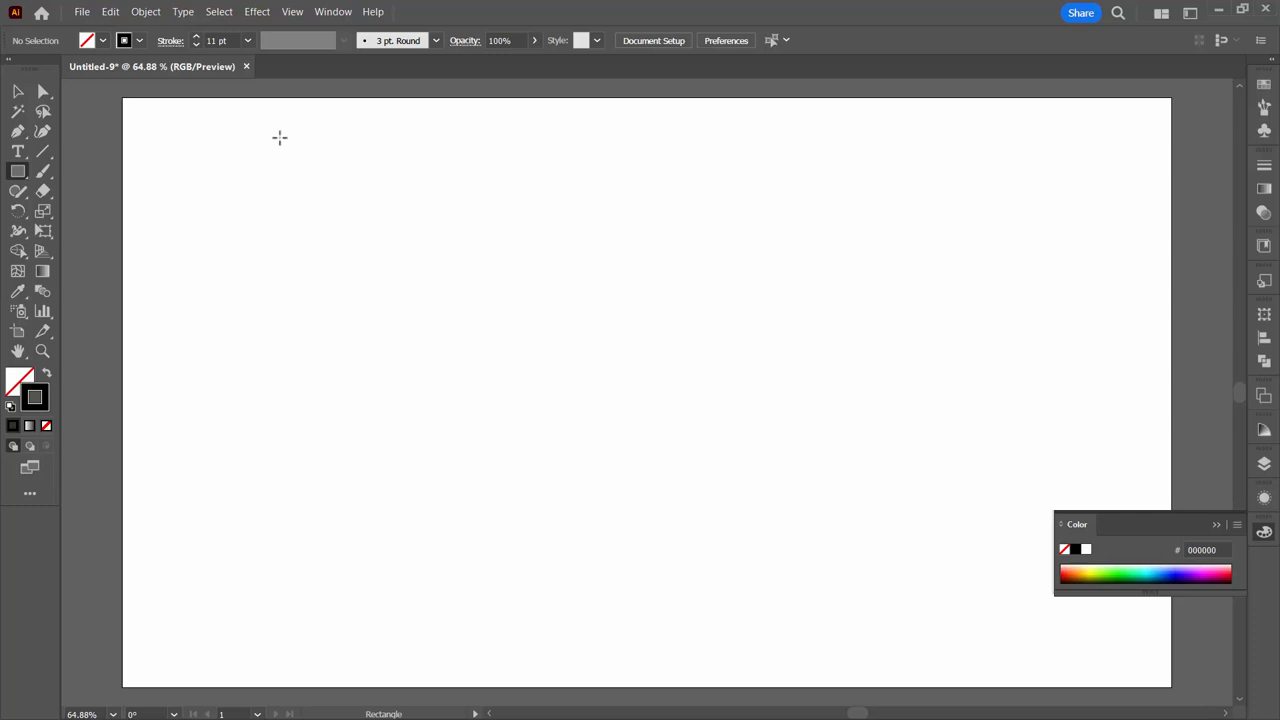
drag(468, 231, 627, 385)
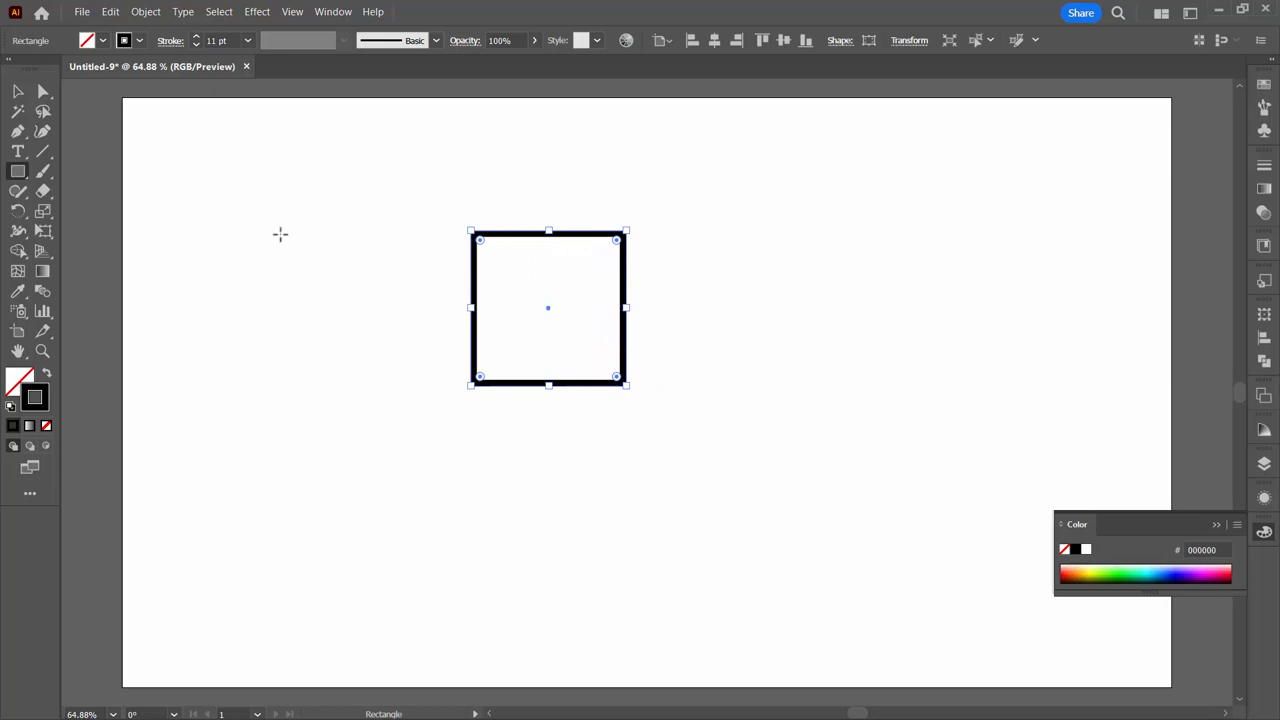
Round the square's top-right and bottom-left corners and convert its stroke to outlines
click(17, 91)
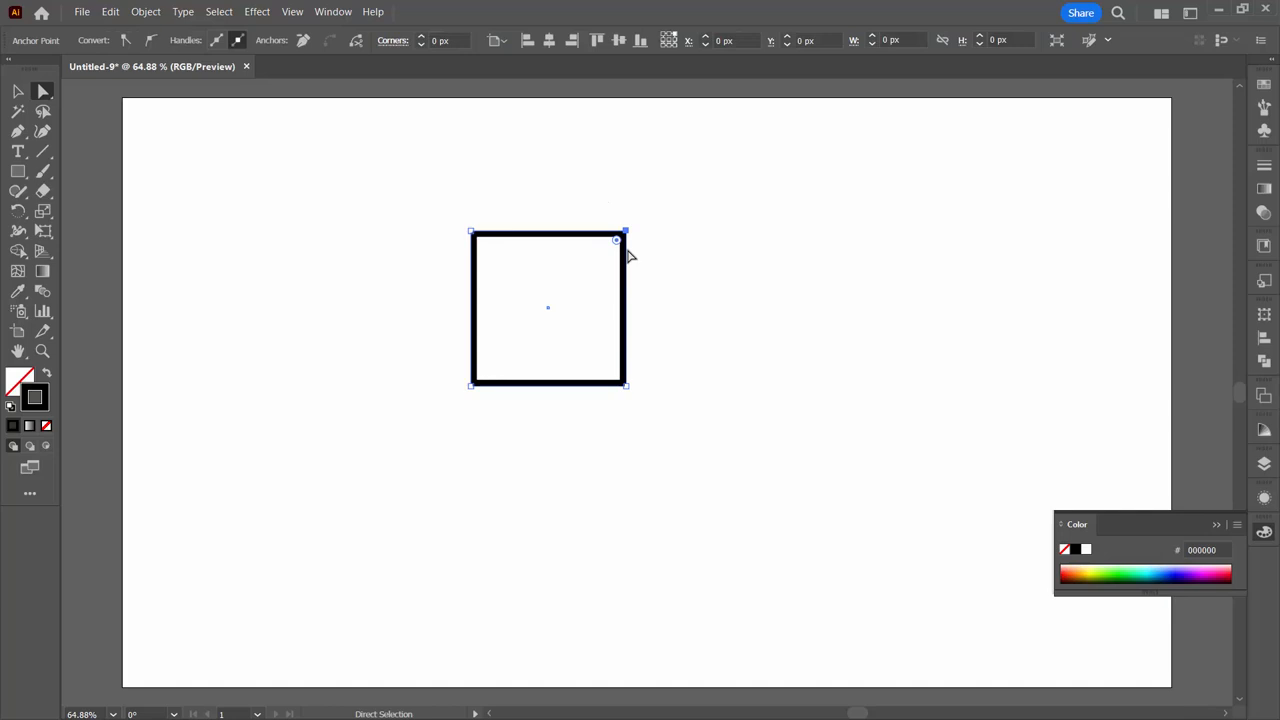
click(472, 383)
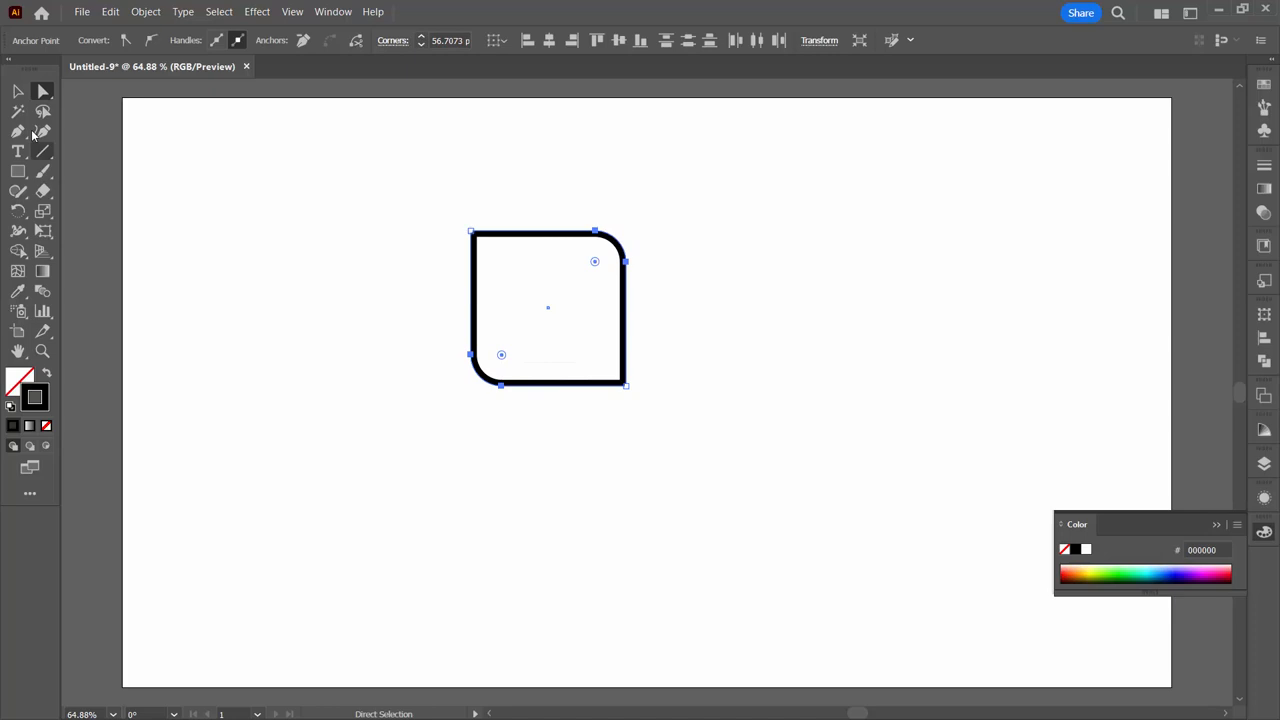
click(145, 11)
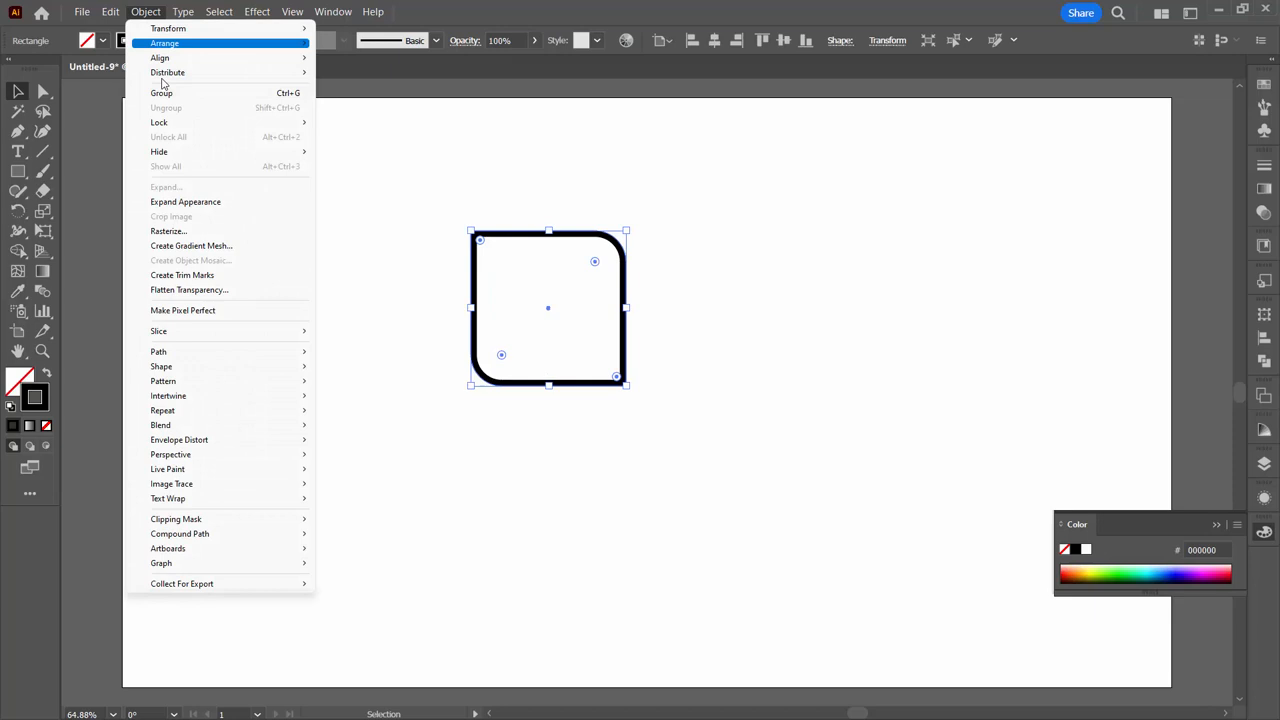
click(180, 533)
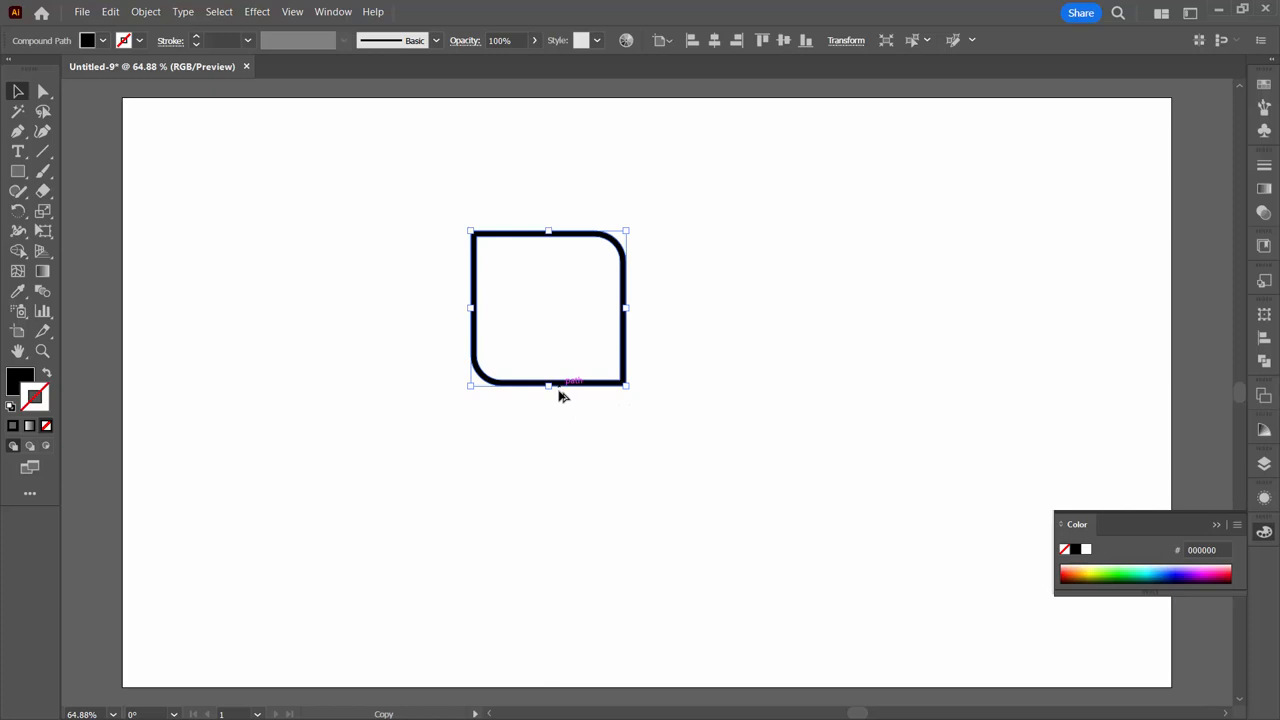
Alt-drag copies of the rounded shape into a two-by-two grid
drag(548, 308, 548, 540)
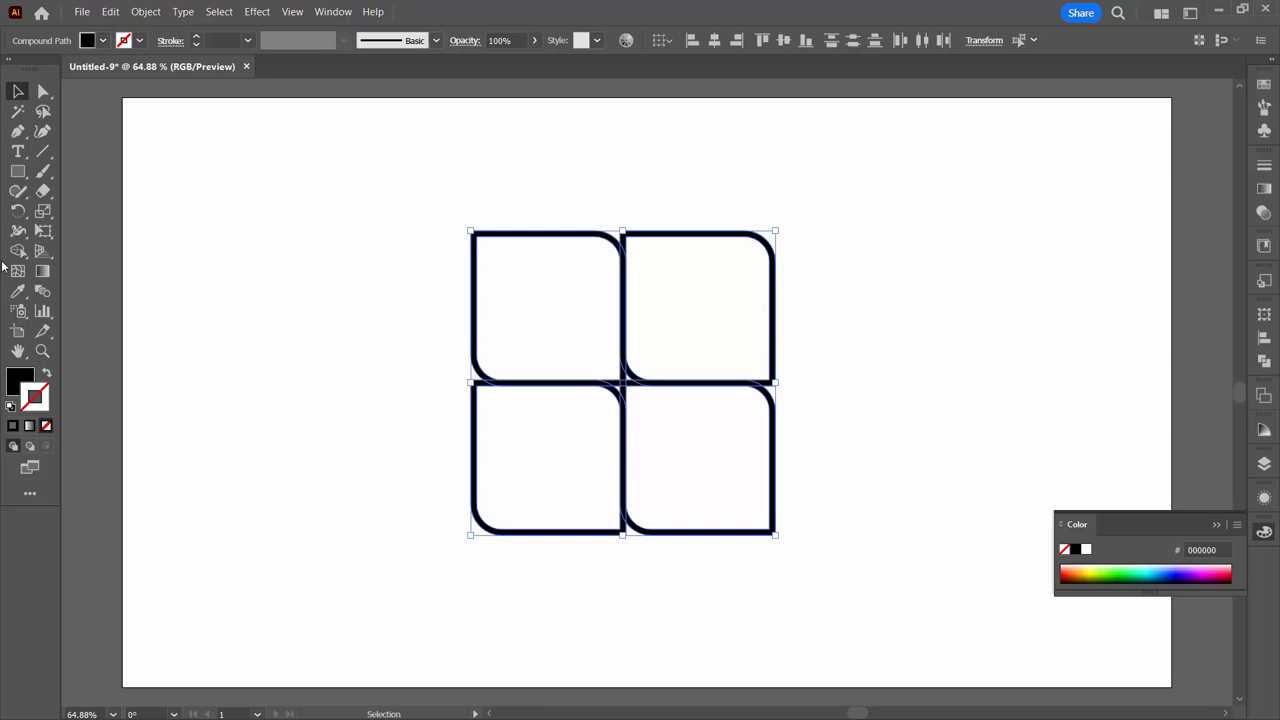
click(18, 251)
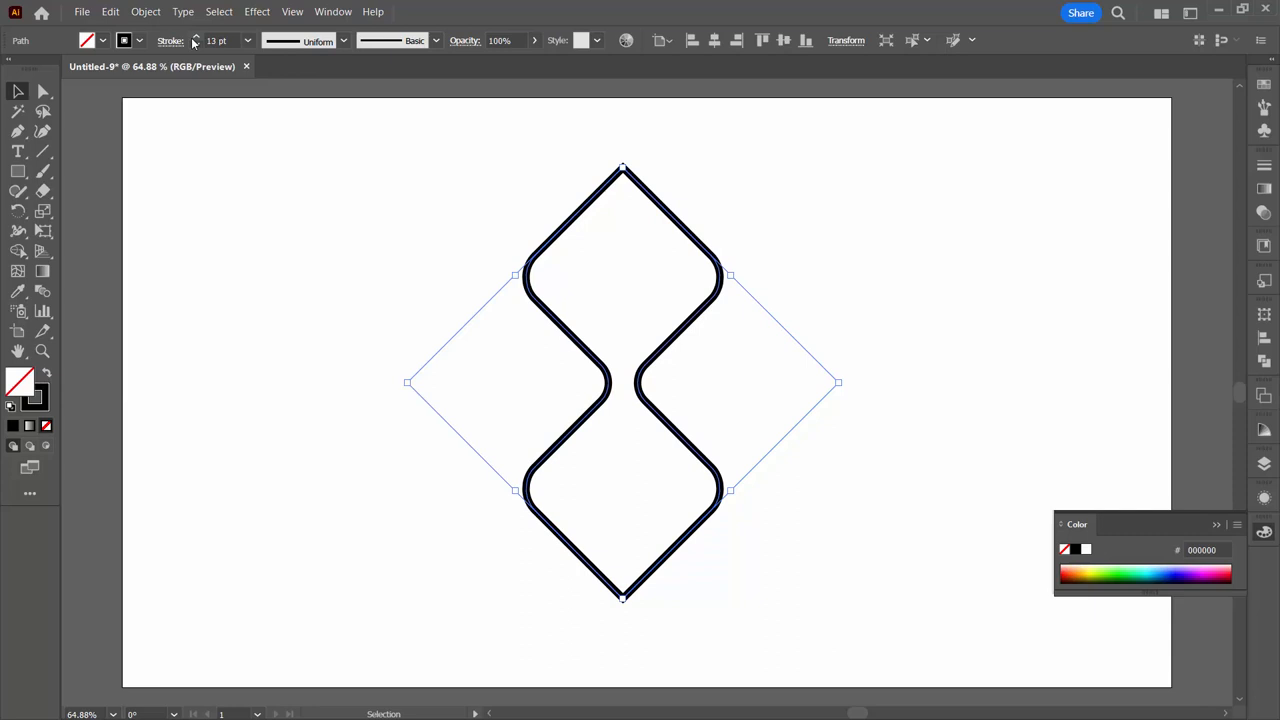
Make the merged shape's outline thinner by lowering its stroke weight
click(196, 44)
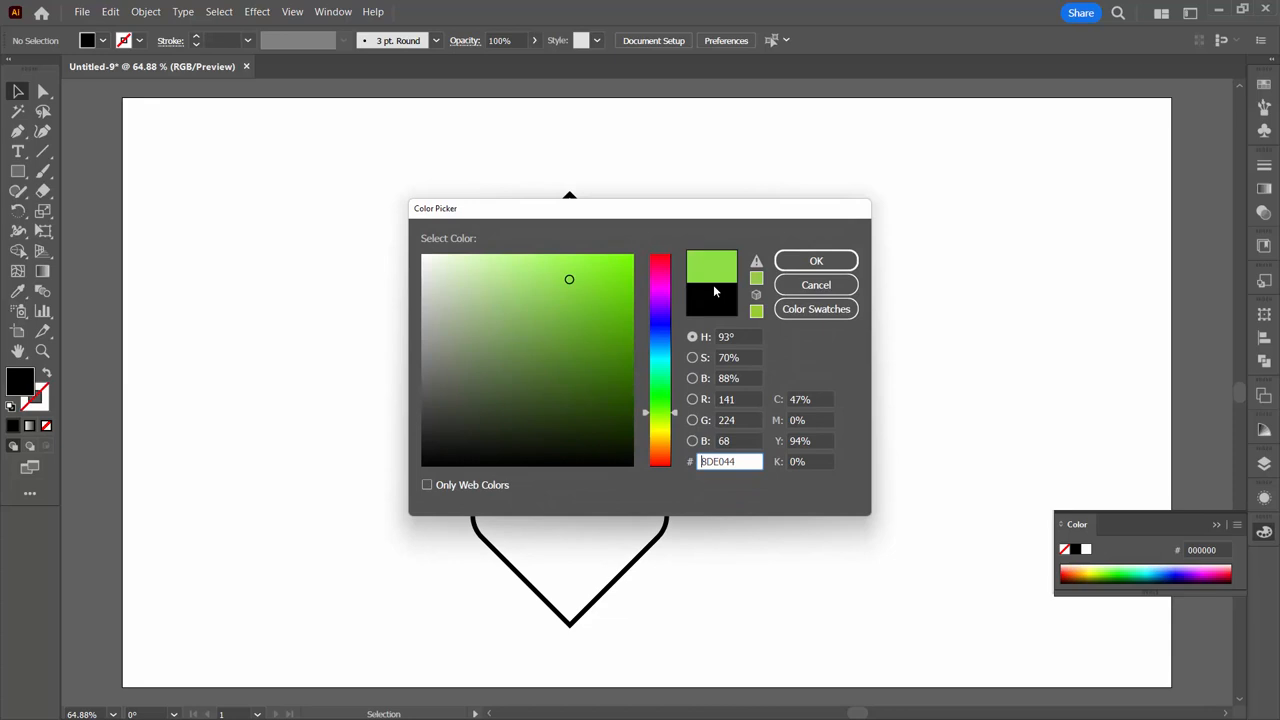
Place green-filled rectangles over the outline's top and bottom points
click(816, 260)
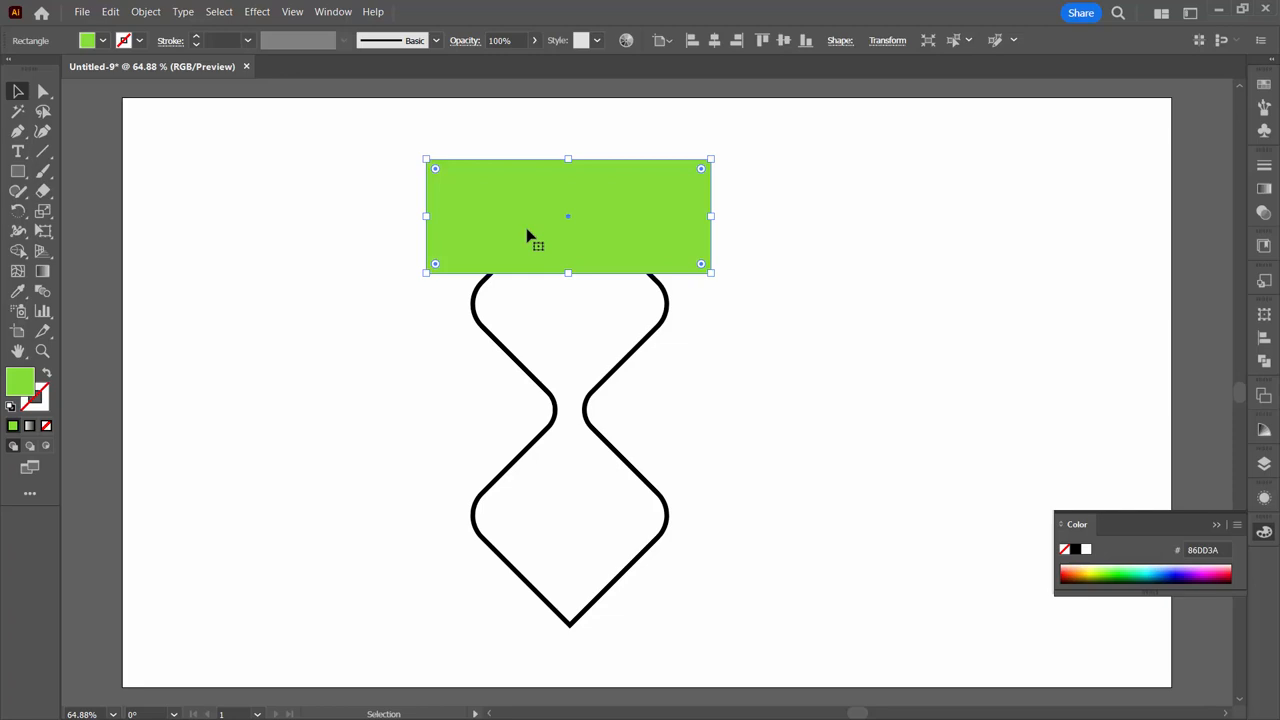
drag(568, 217, 576, 594)
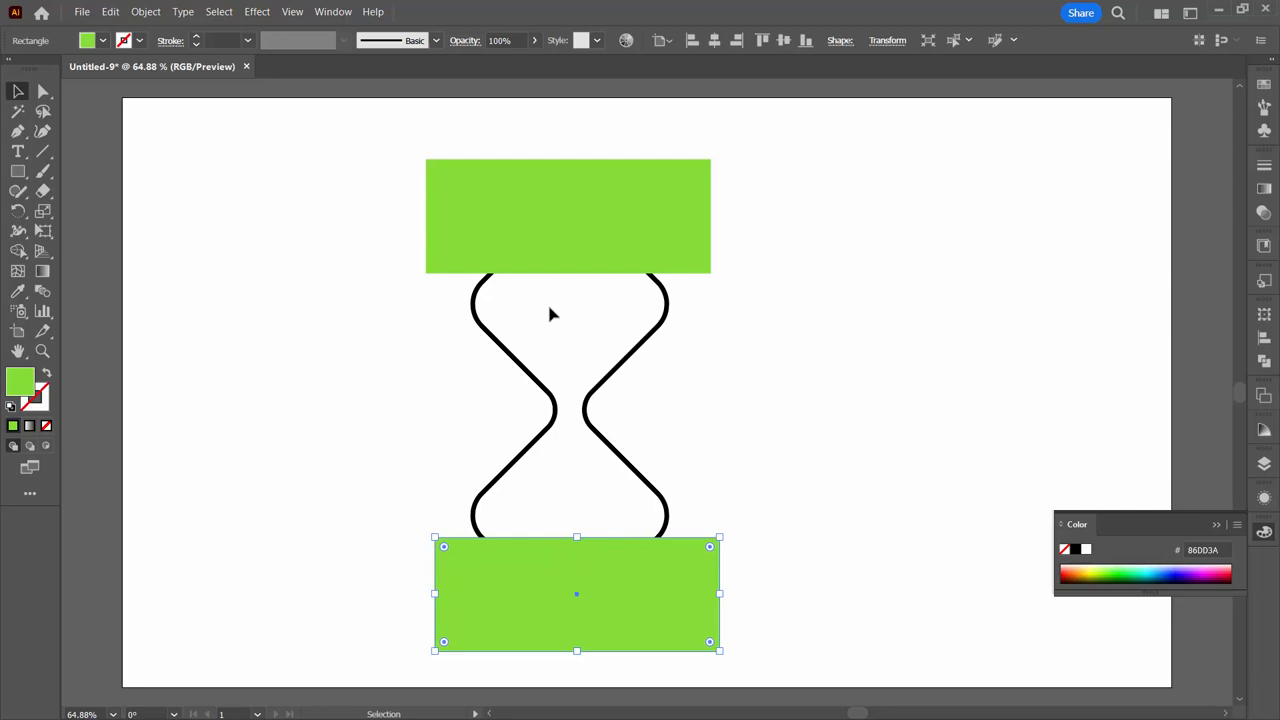
mouse_move(650, 357)
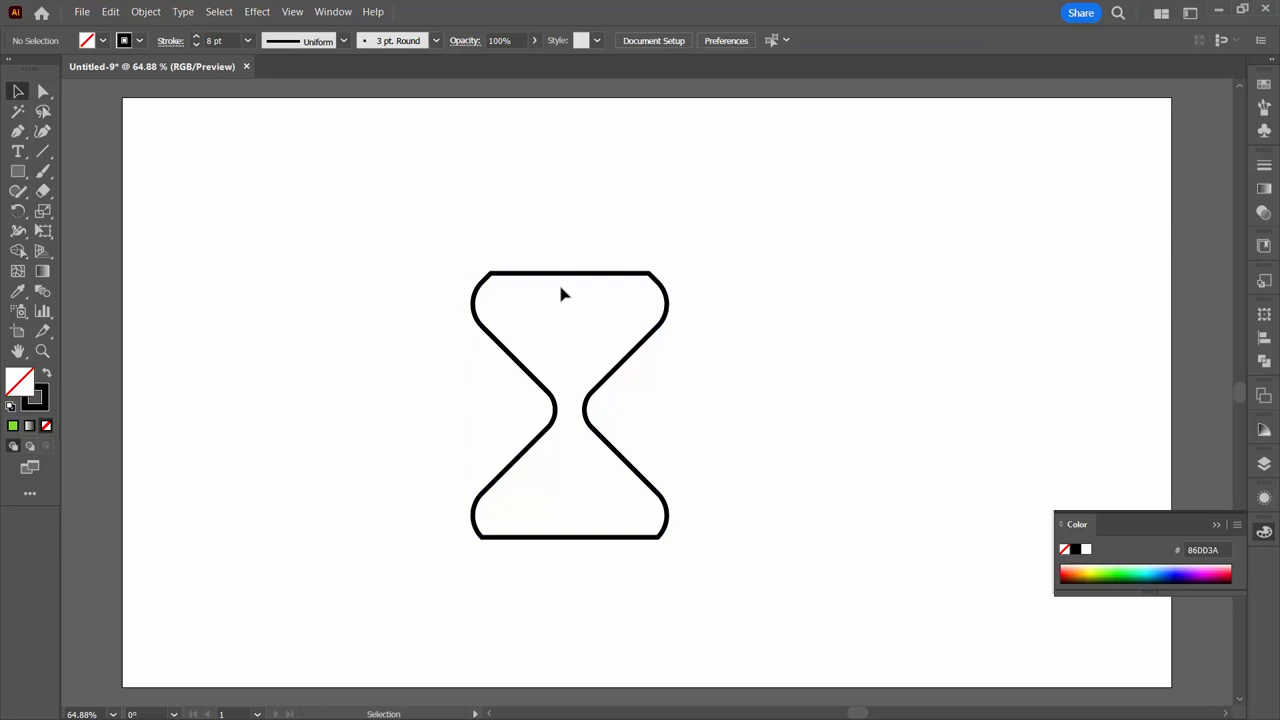
Delete the flat top and bottom edges, keeping only the two wavy side curves
click(42, 91)
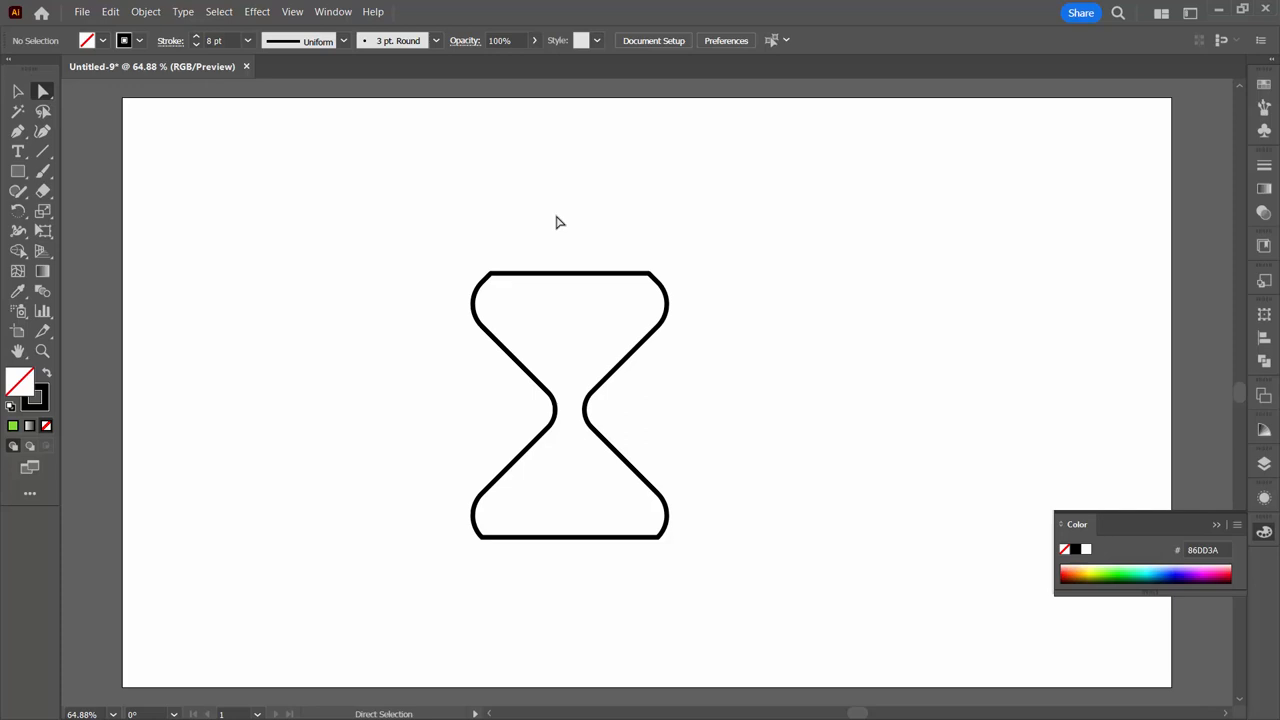
click(558, 277)
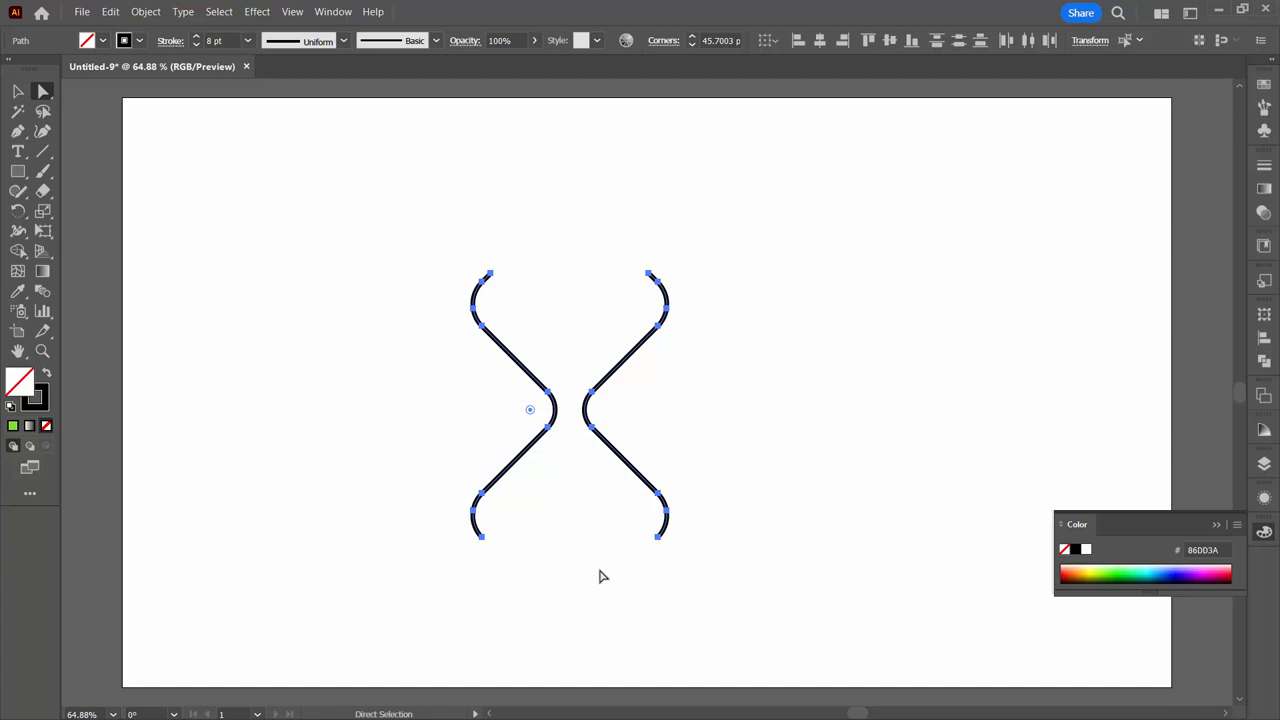
click(17, 90)
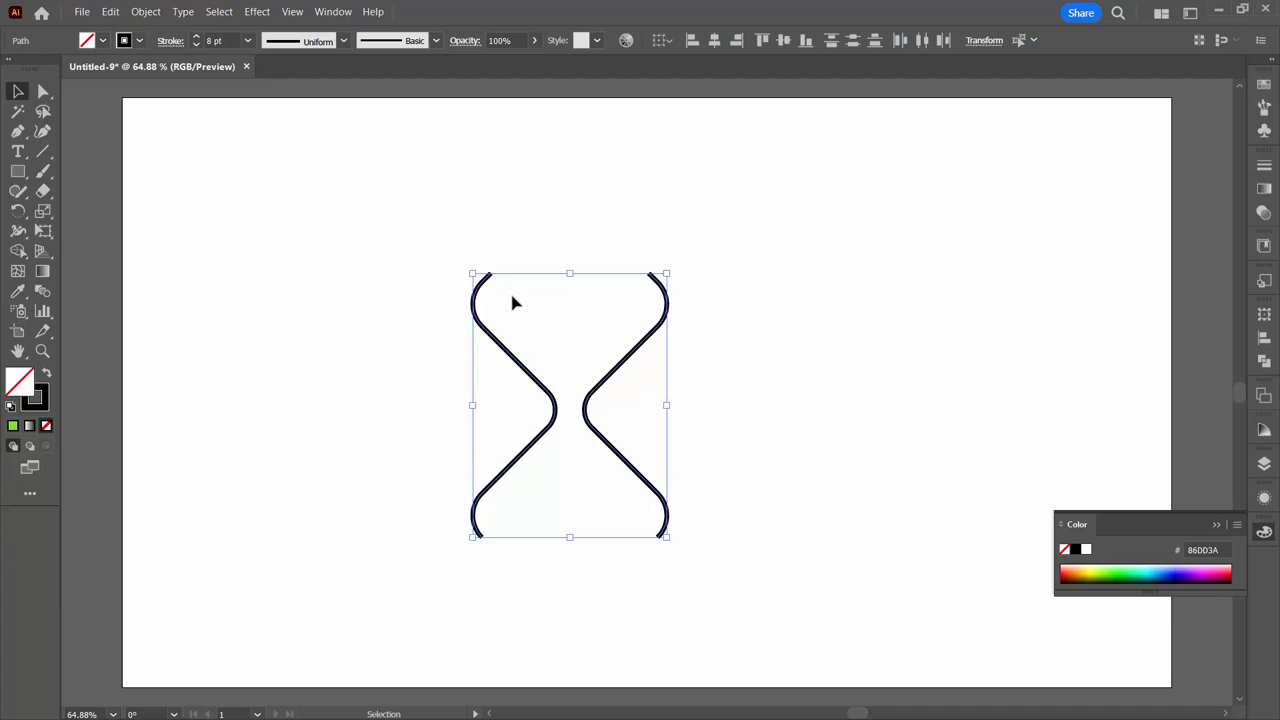
click(170, 40)
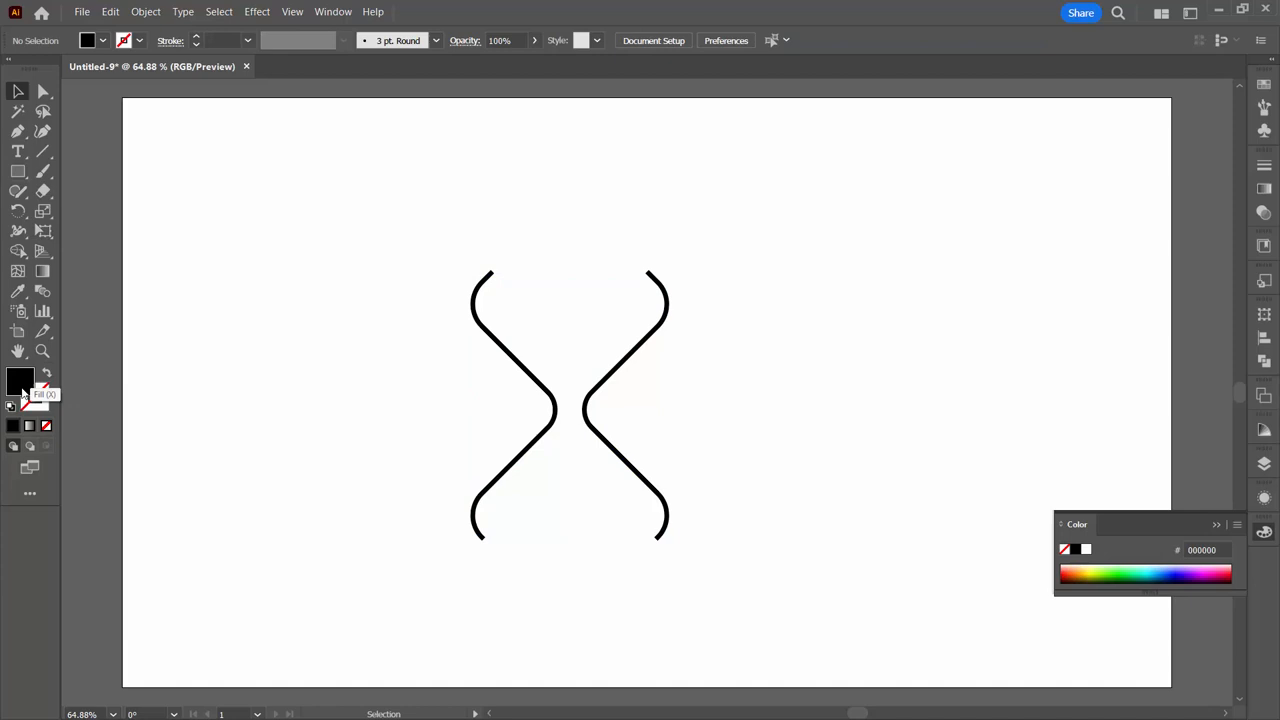
Set the fill to pink #EF8FCA and add a pink rectangle behind the curves
double_click(20, 382)
text(EF8FCA)
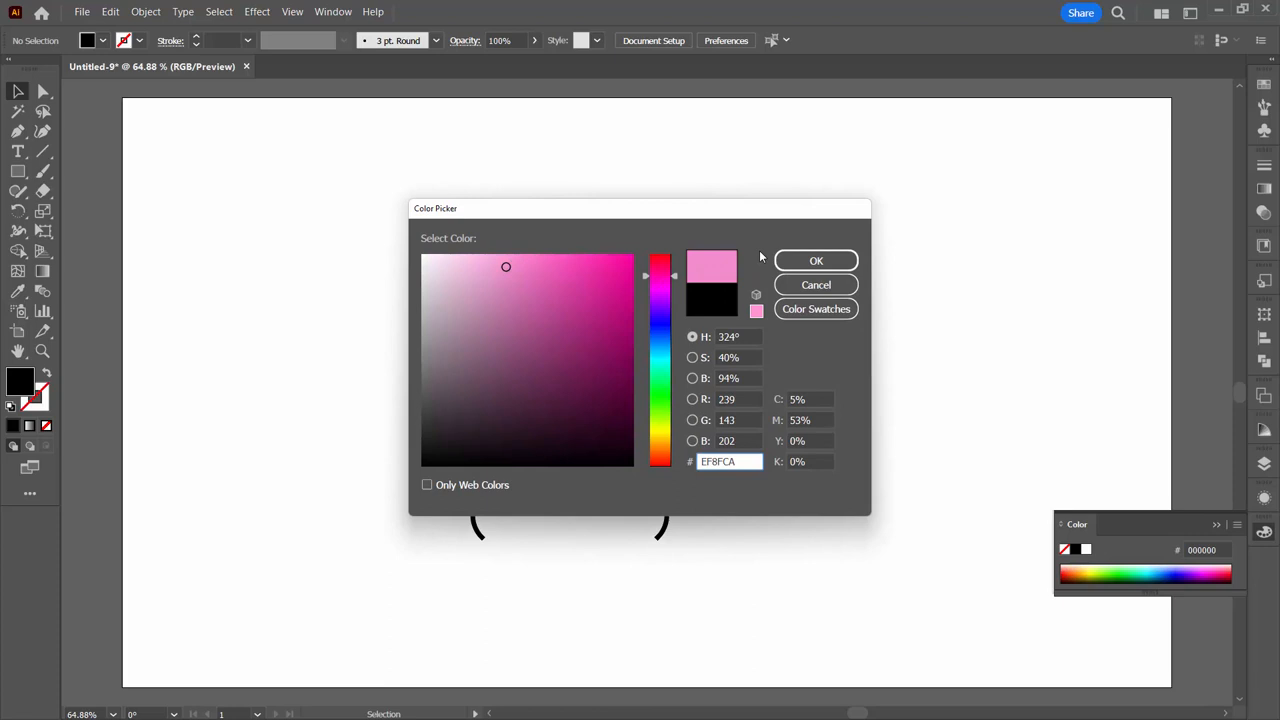
click(816, 260)
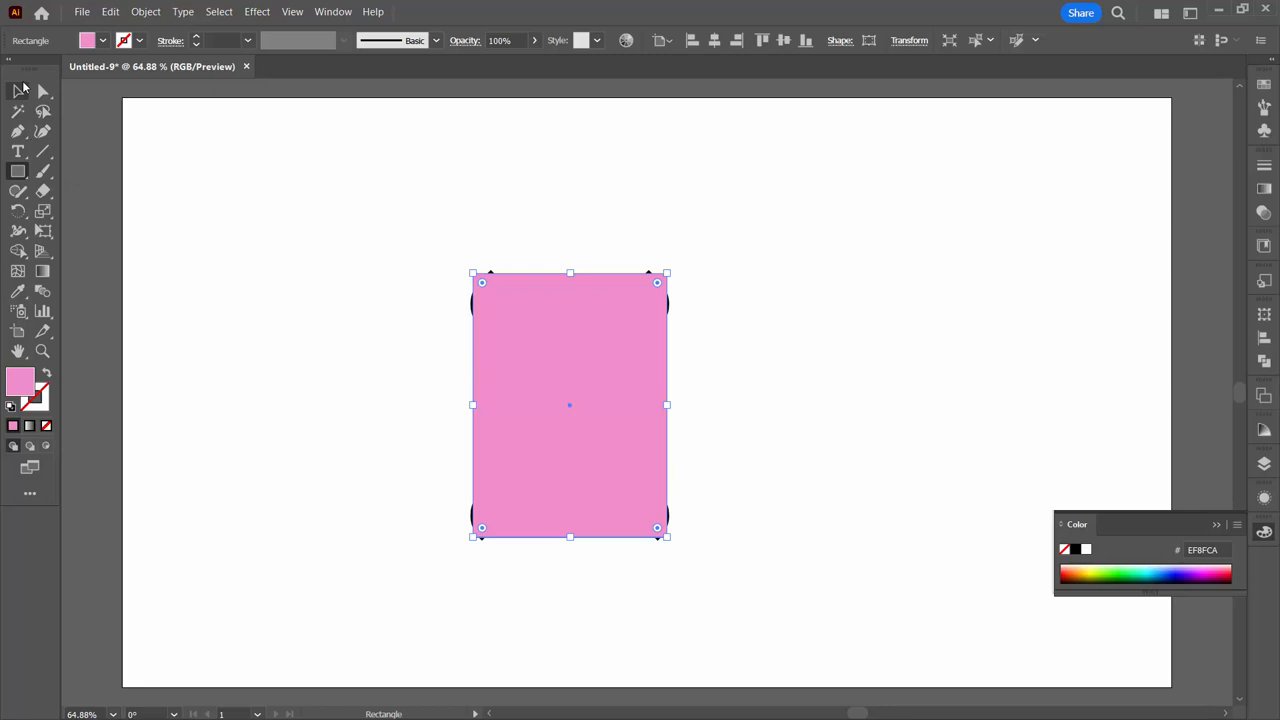
click(660, 548)
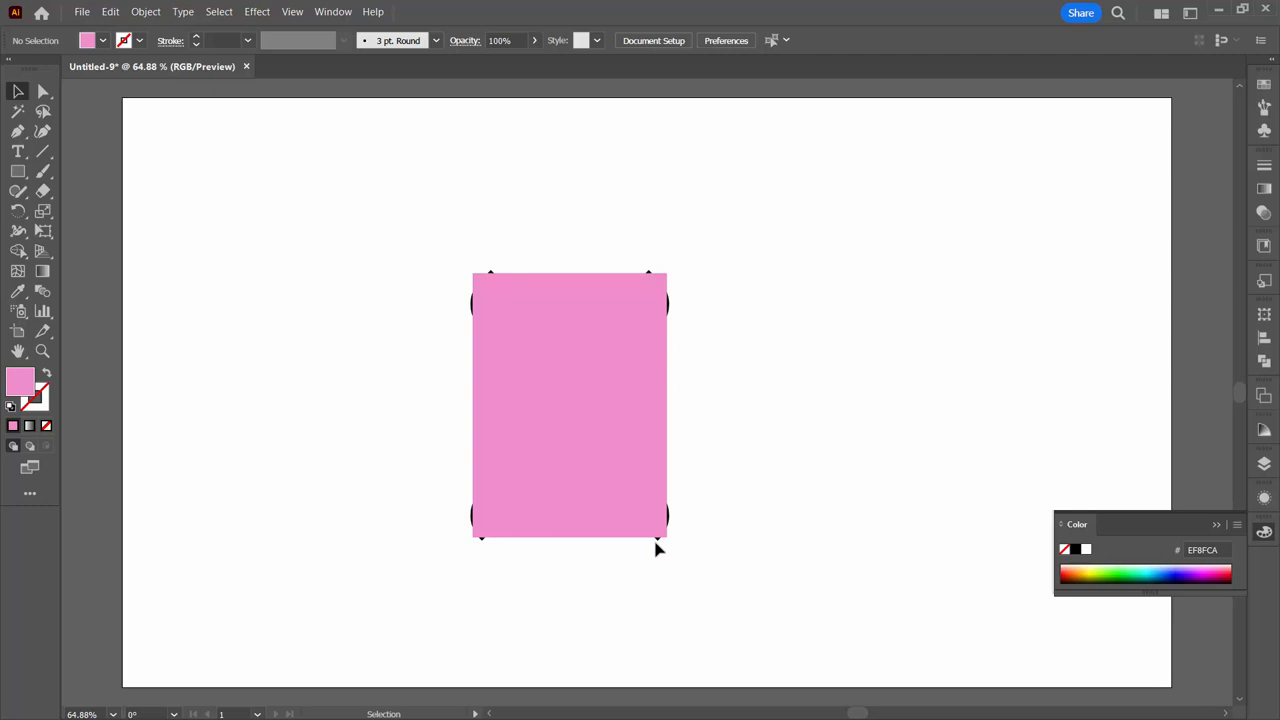
mouse_move(508, 383)
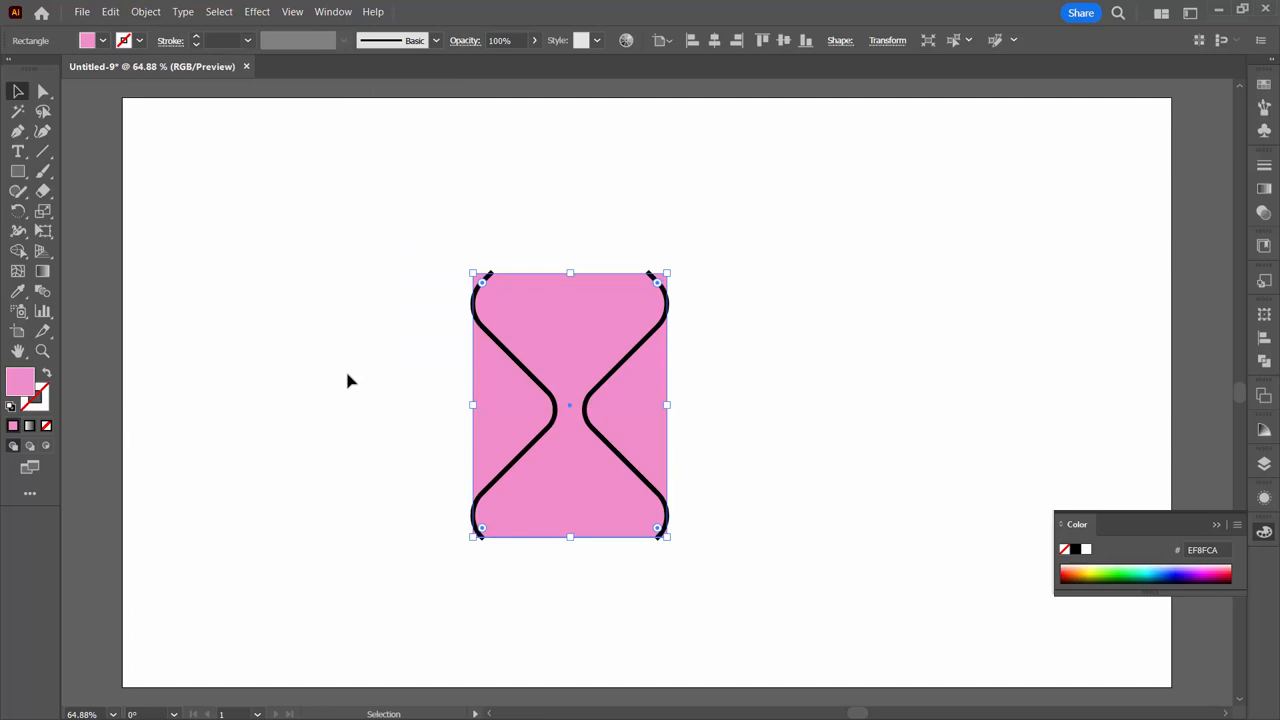
Remove the pink corners outside the wavy curves with the Shape Builder
click(18, 231)
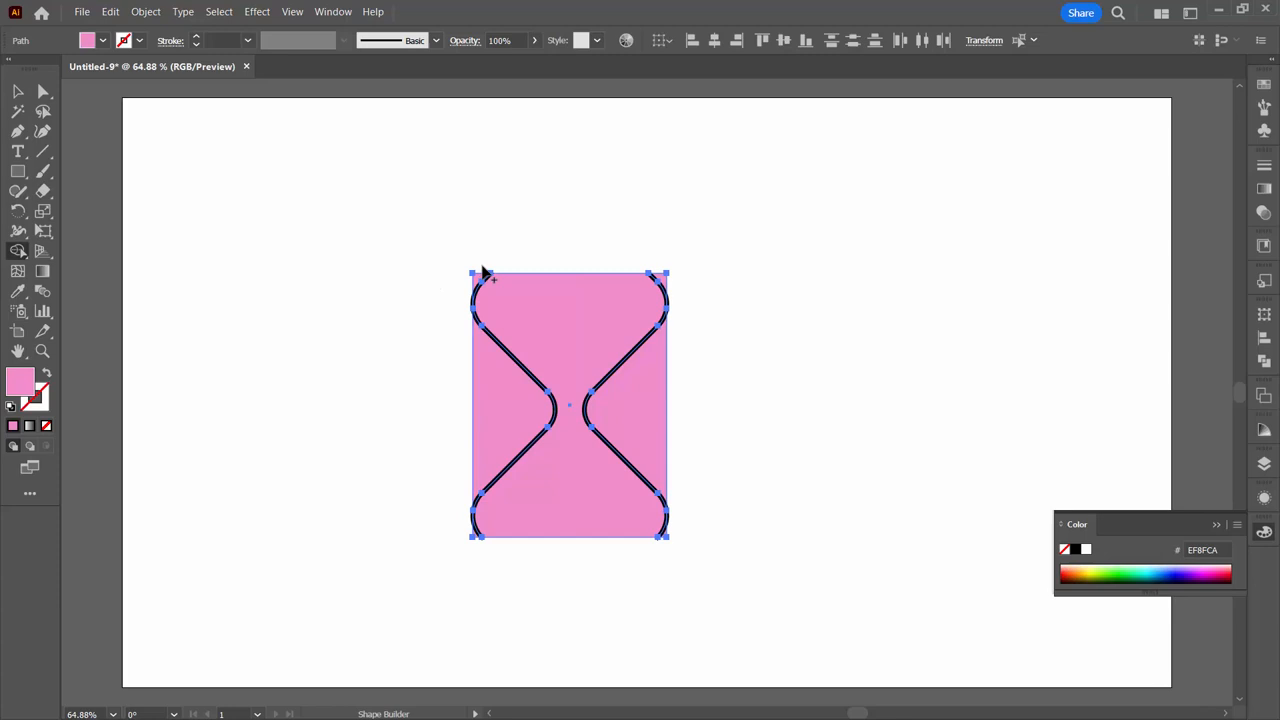
mouse_move(665, 283)
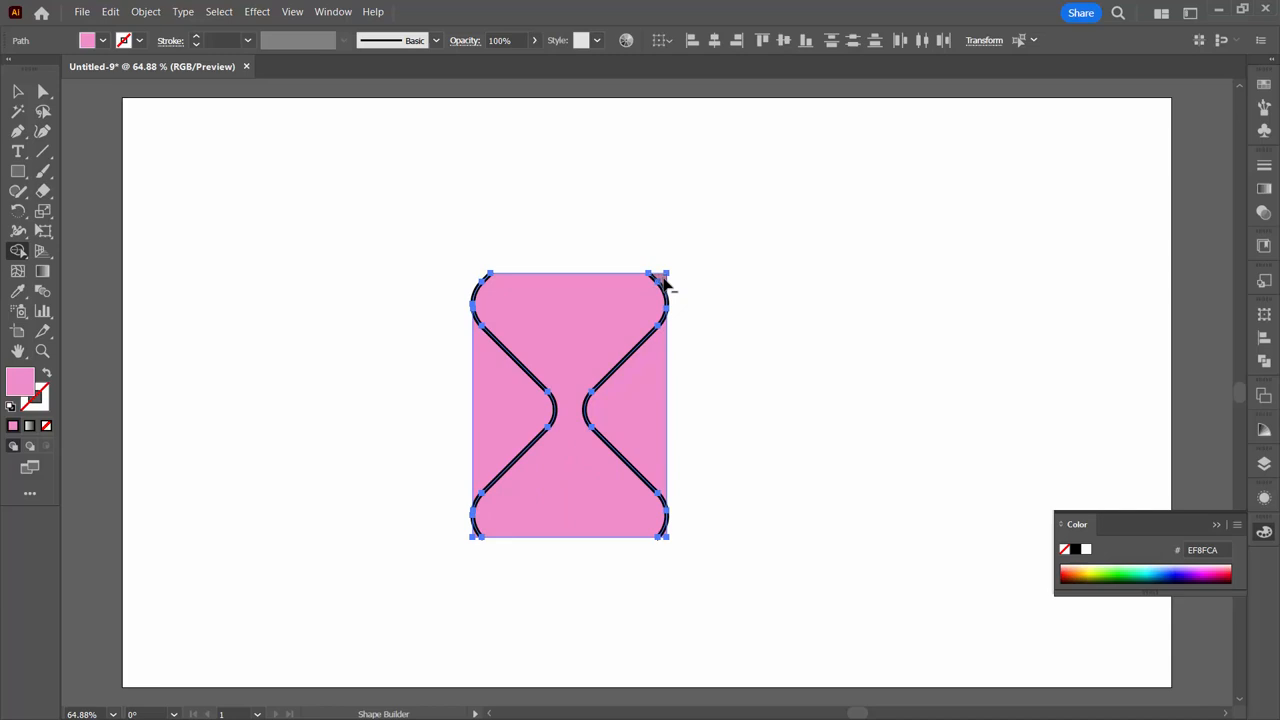
mouse_move(478, 540)
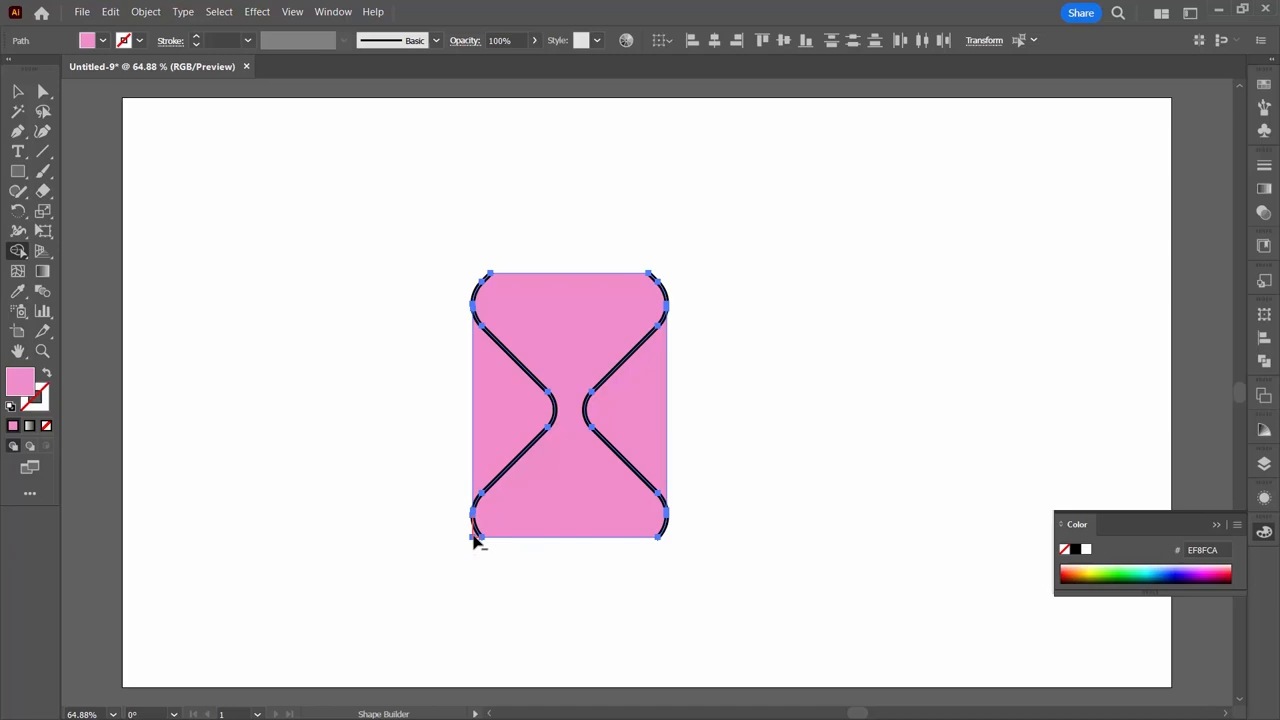
click(477, 540)
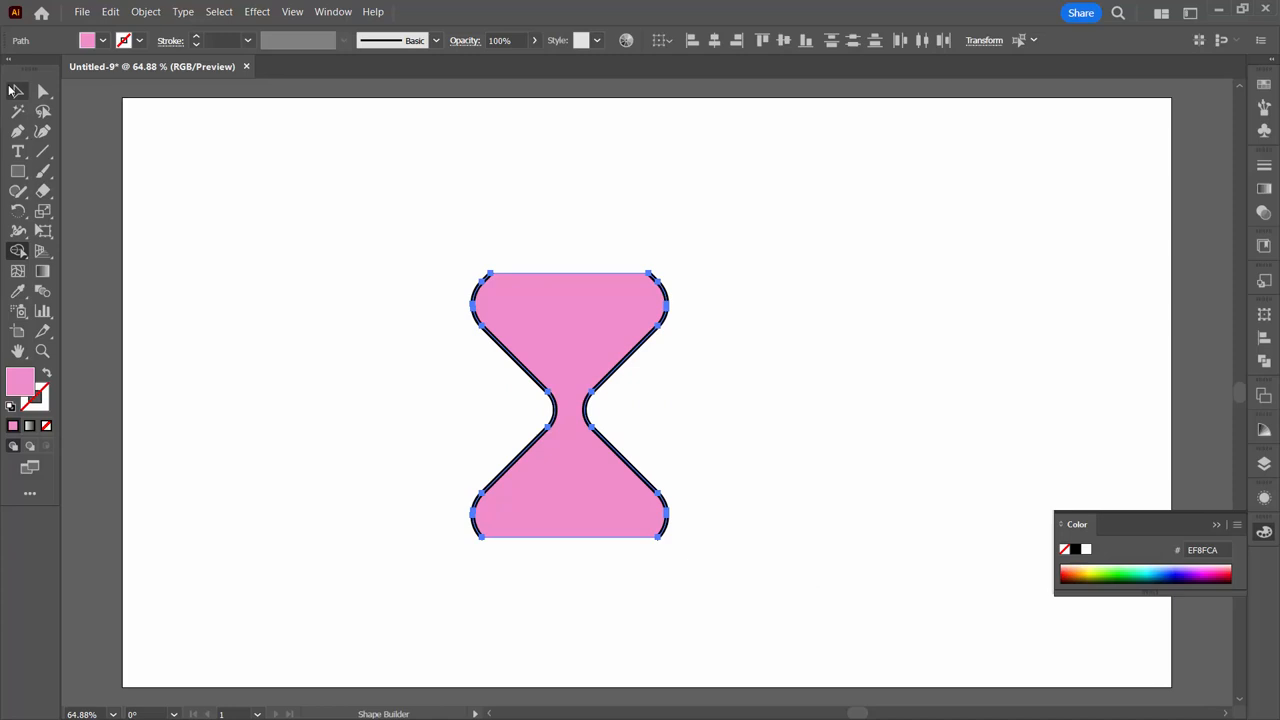
click(17, 91)
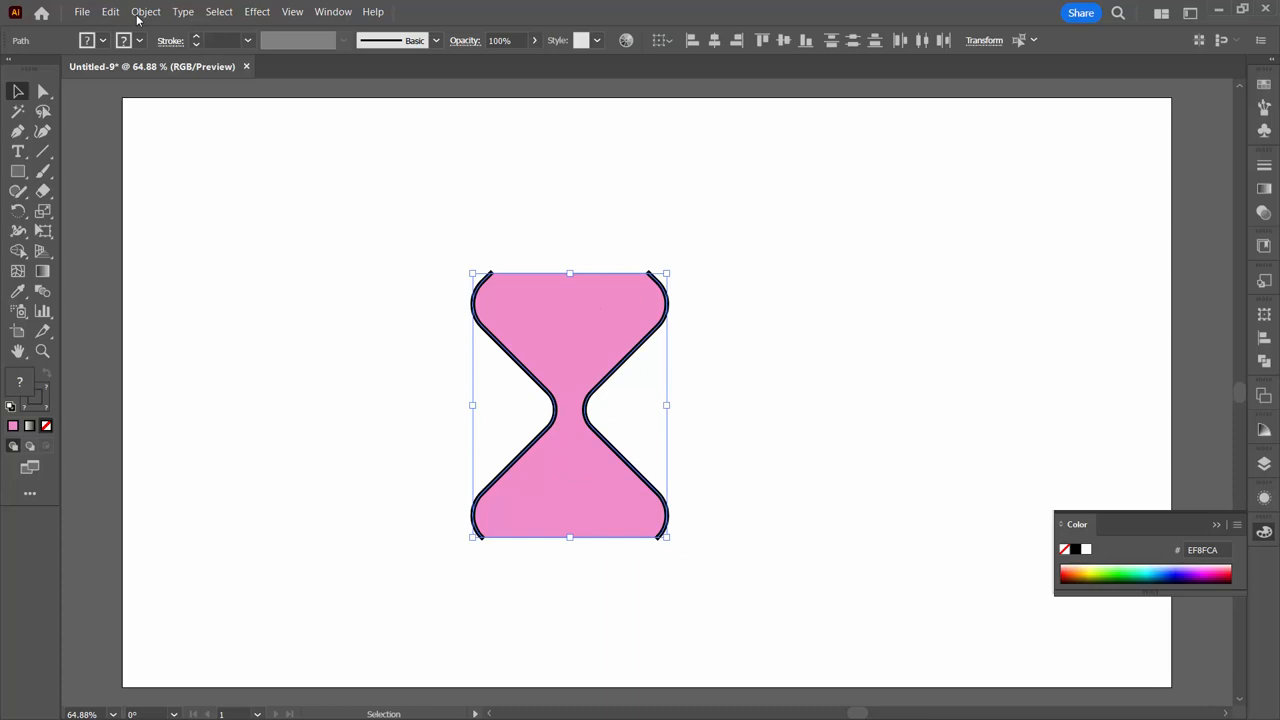
click(146, 11)
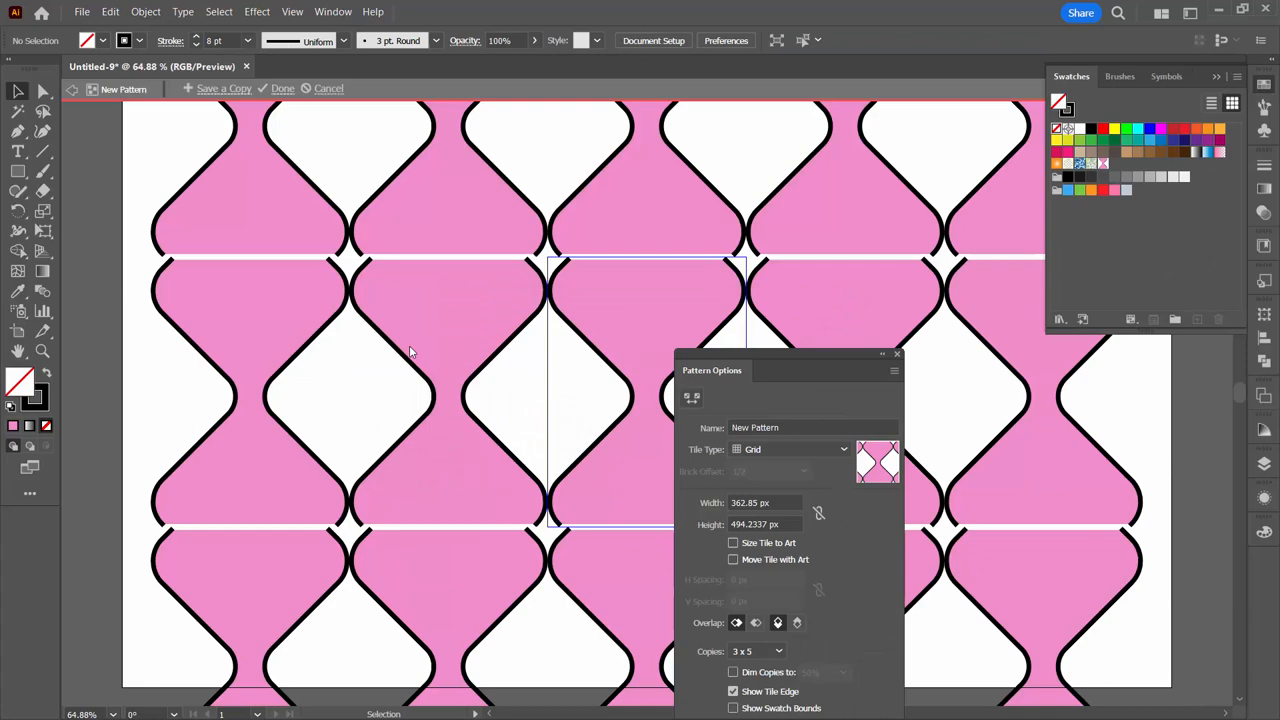
Set the pattern tile to Brick by Column, 1/2 offset, height 387 px
click(790, 449)
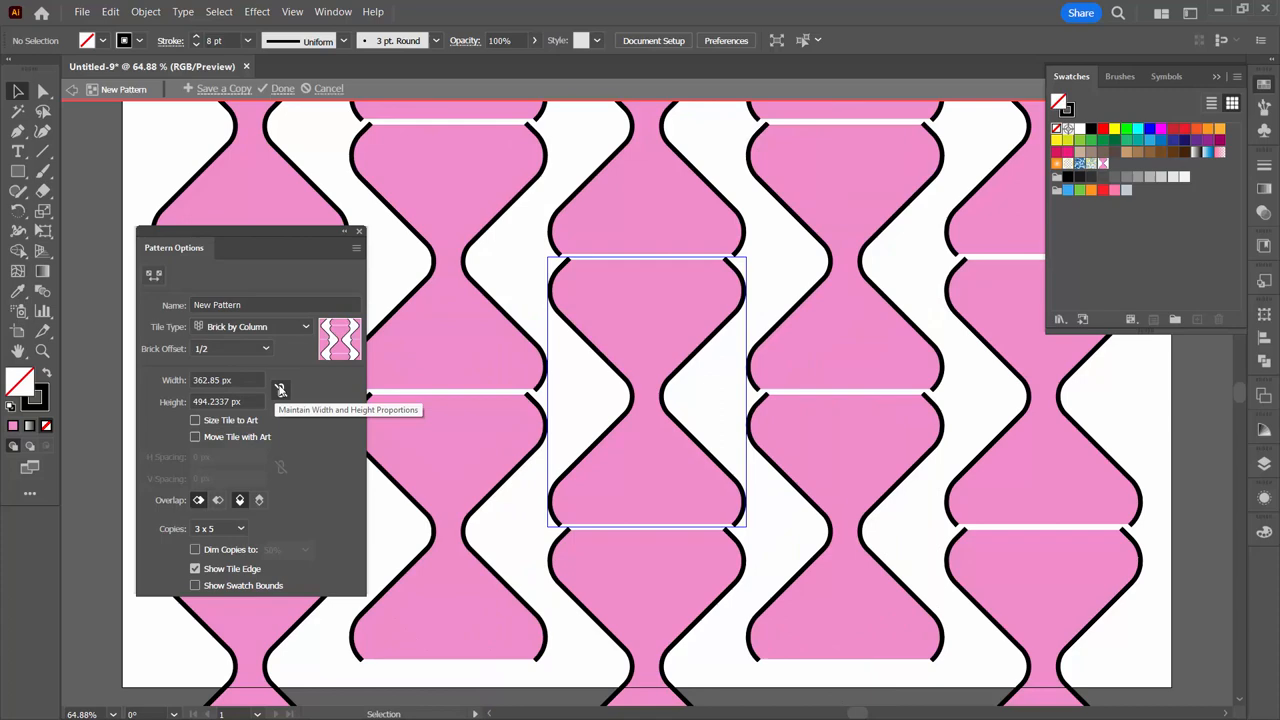
click(220, 401)
text(420)
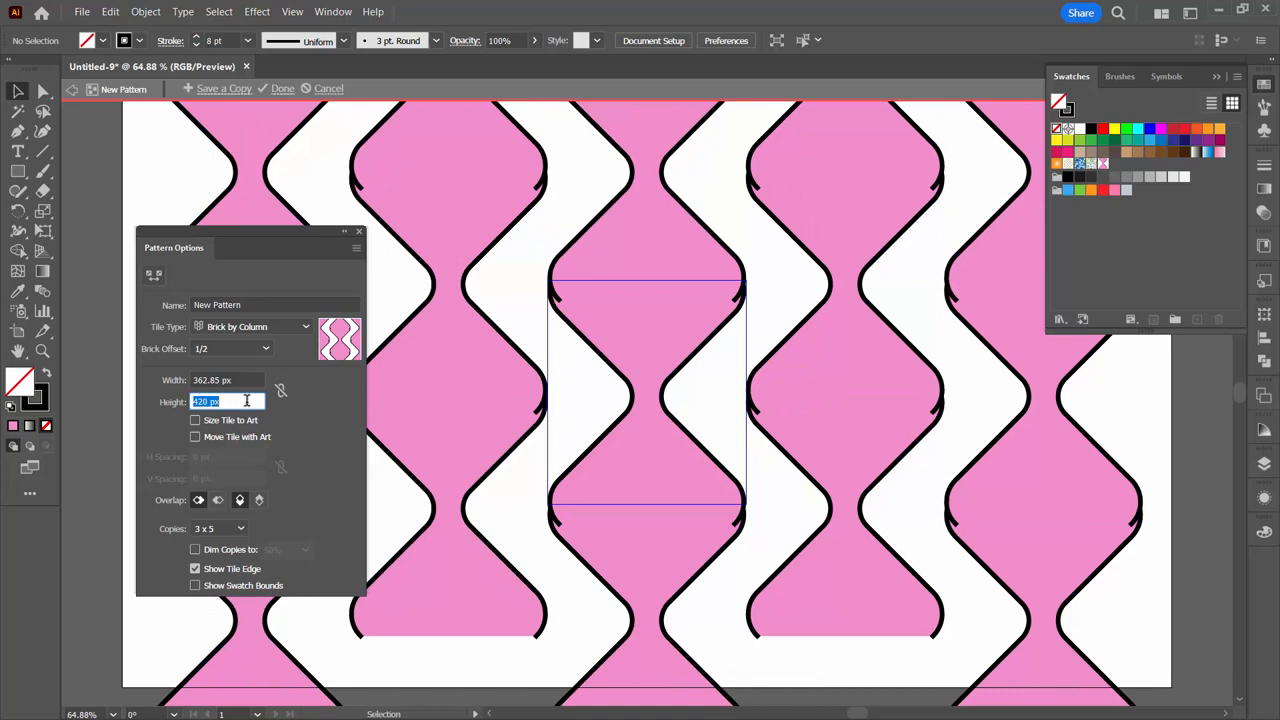
text(387 px)
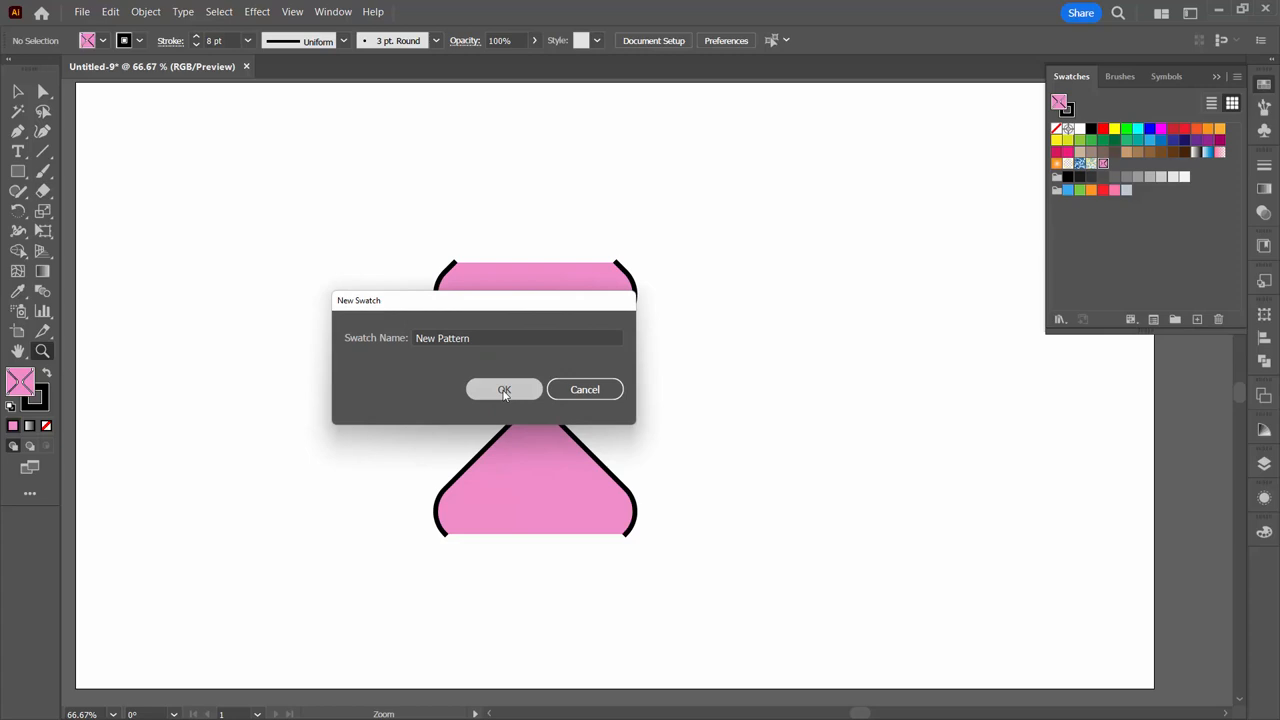
Confirm the New Swatch dialog to edit New Pattern 2
click(504, 389)
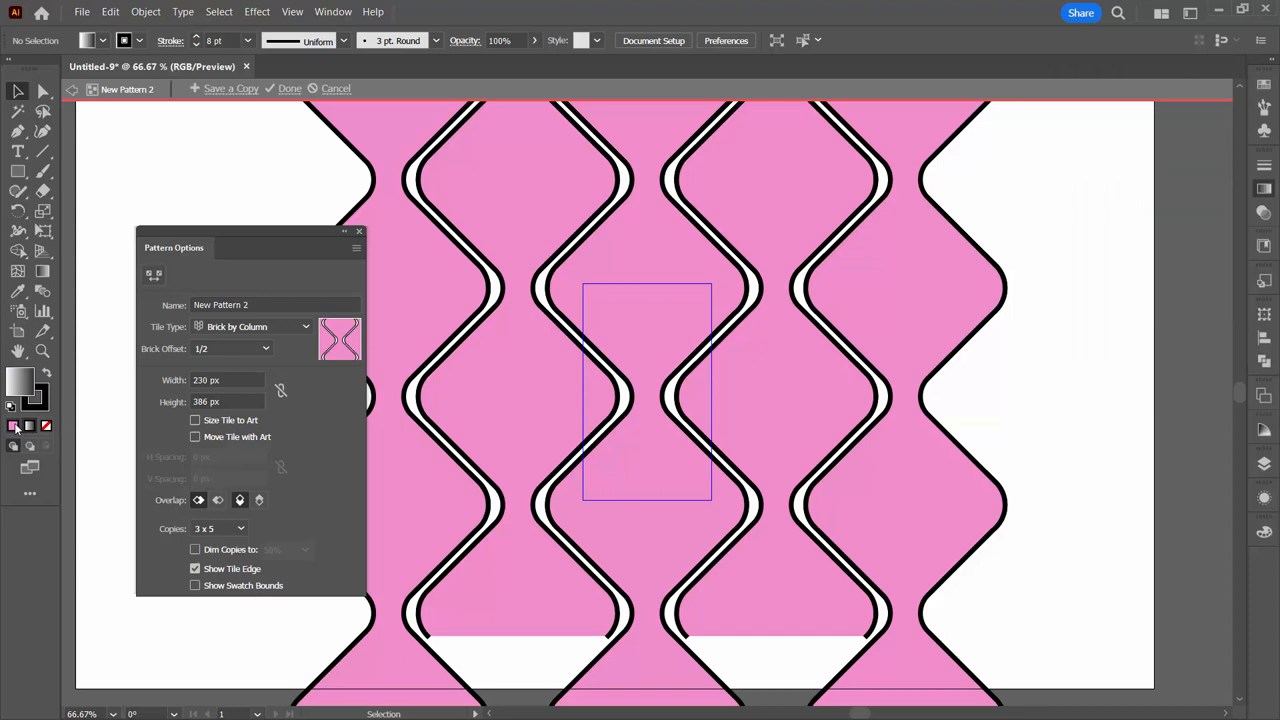
Change the fill colour to deep purple #550E99
click(20, 380)
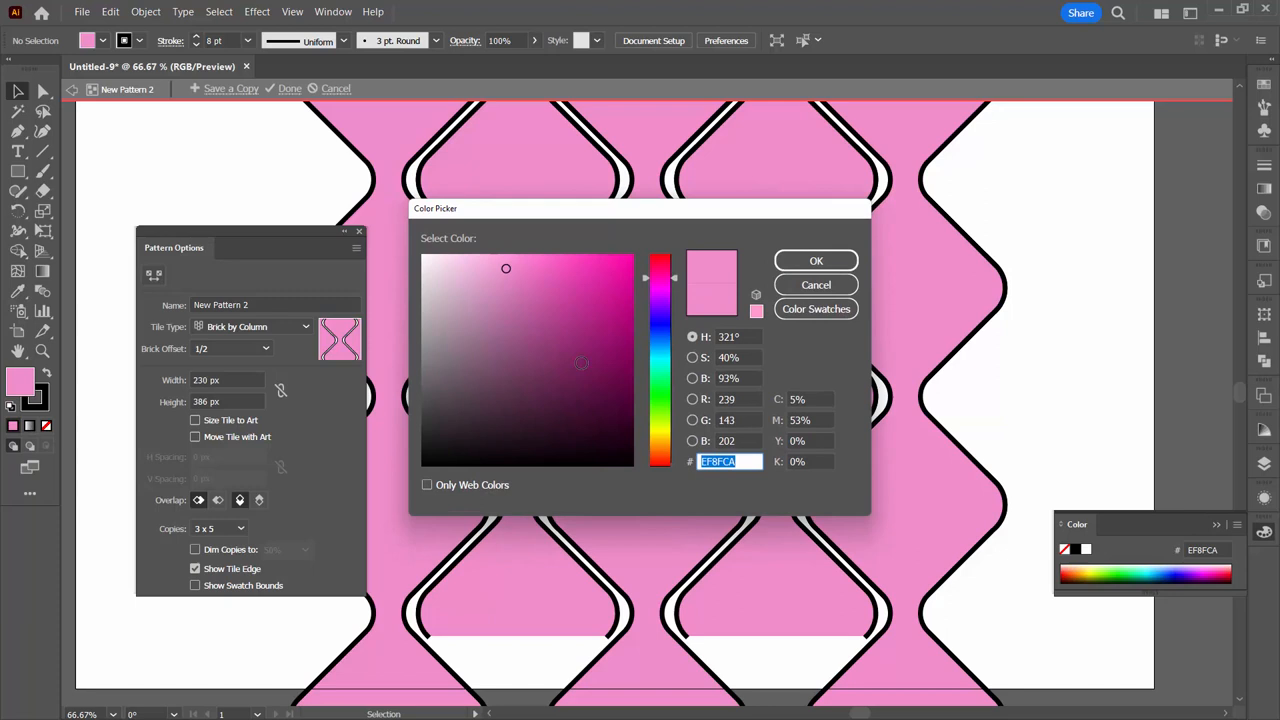
click(615, 338)
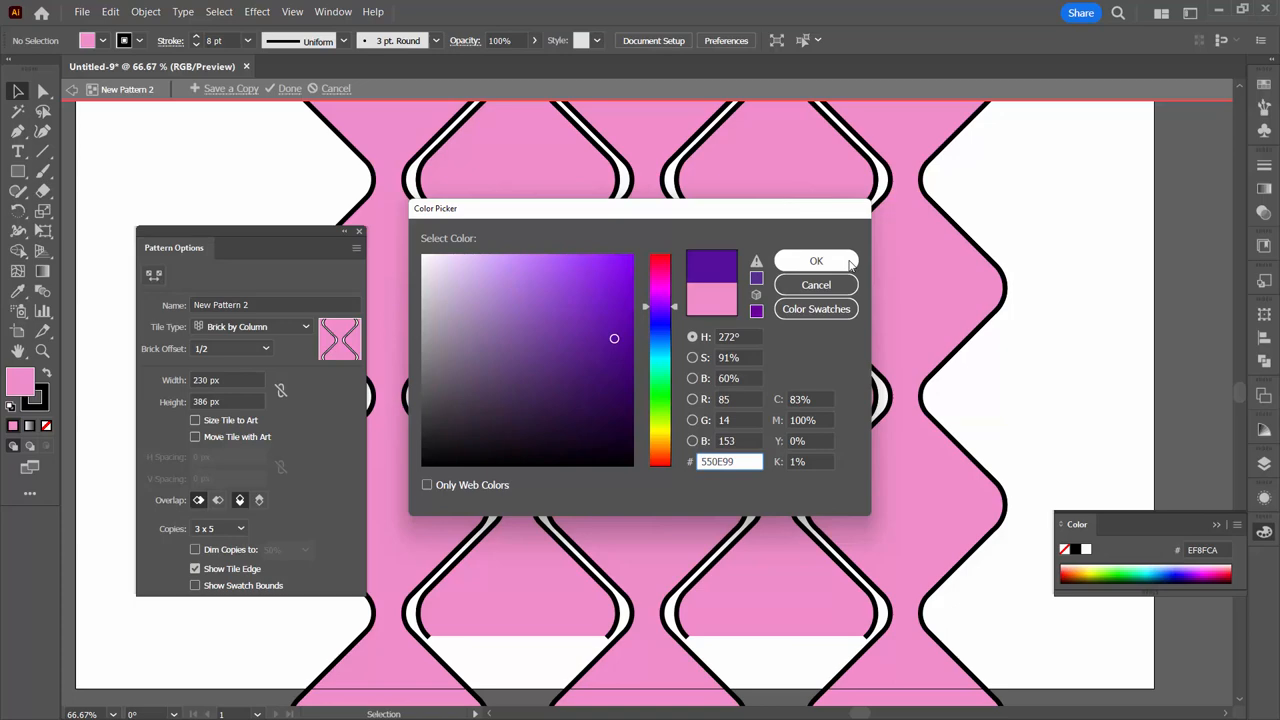
click(816, 260)
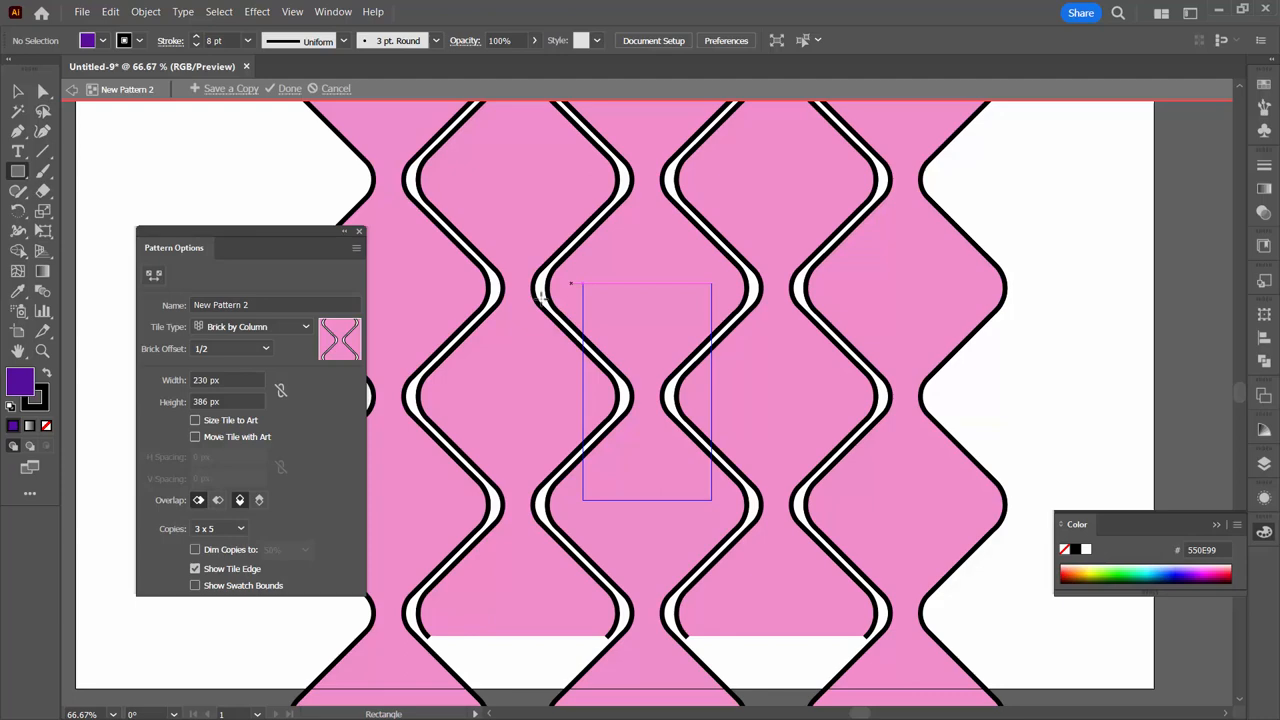
mouse_move(608, 262)
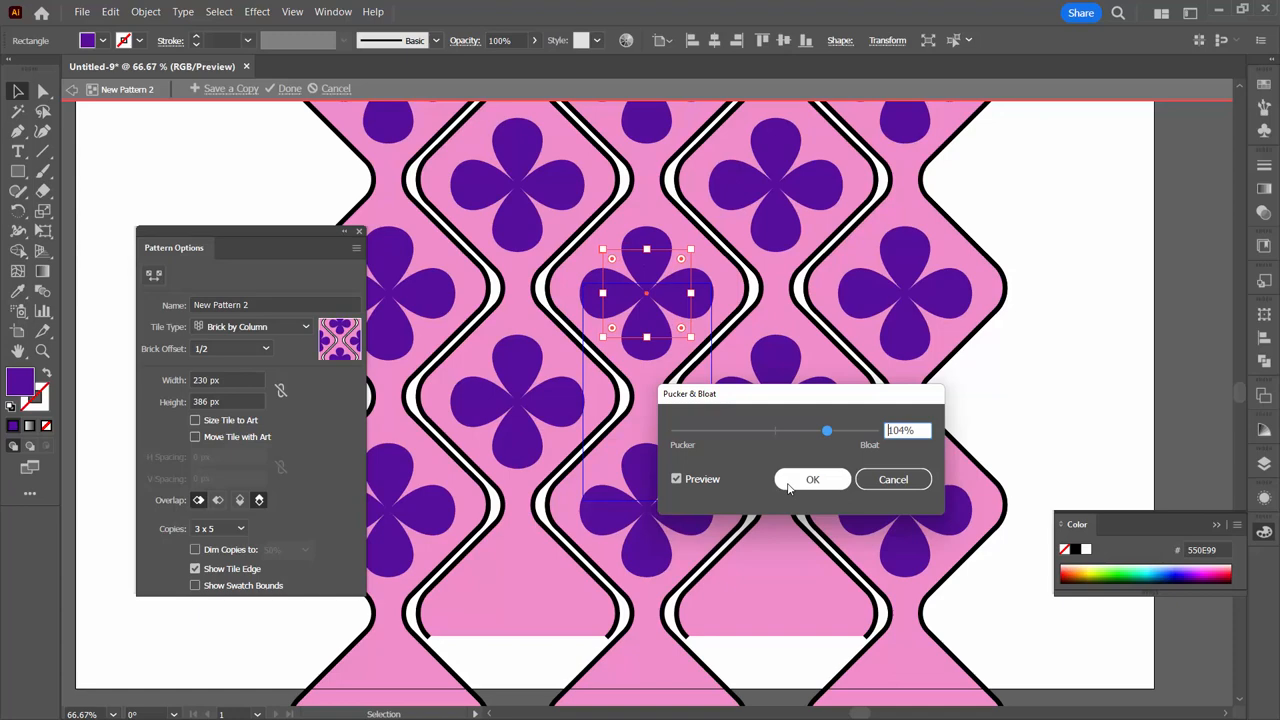
Apply Pucker & Bloat at about 104% to the purple square to form four-petal flowers
click(812, 479)
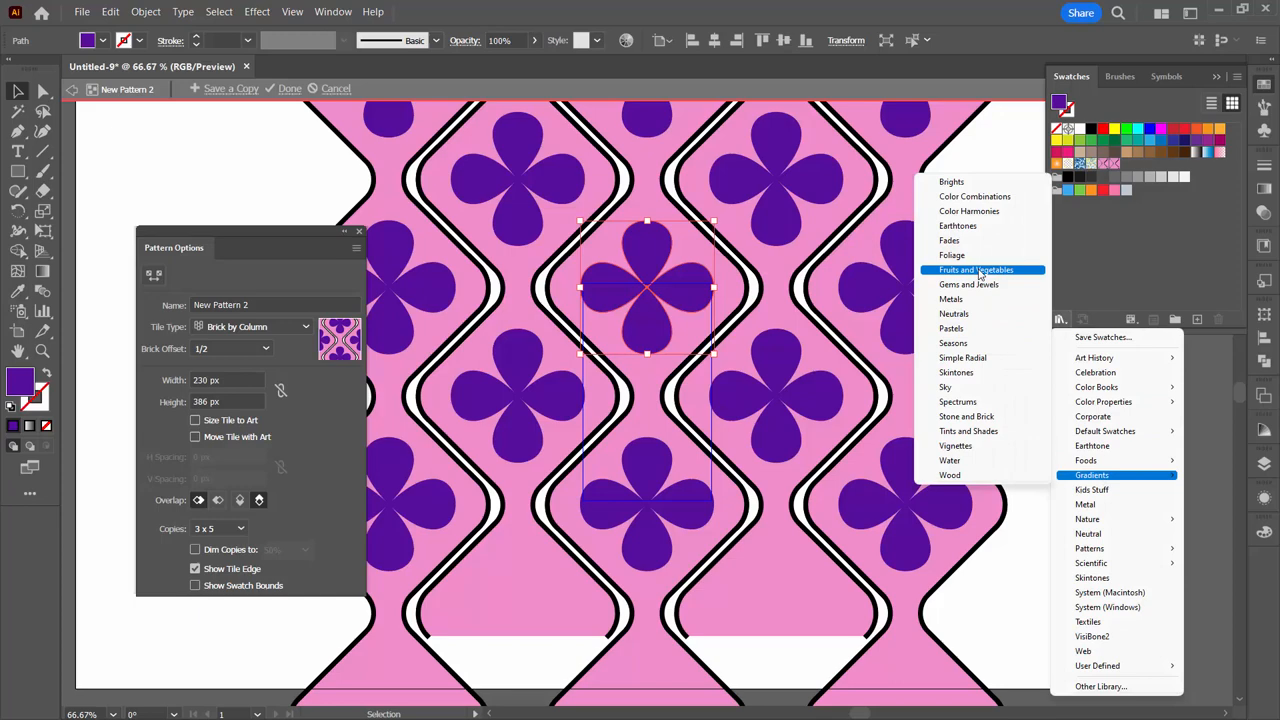
Give the flowers a radial Fruits and Vegetables gradient, settling on red-to-peach
click(976, 269)
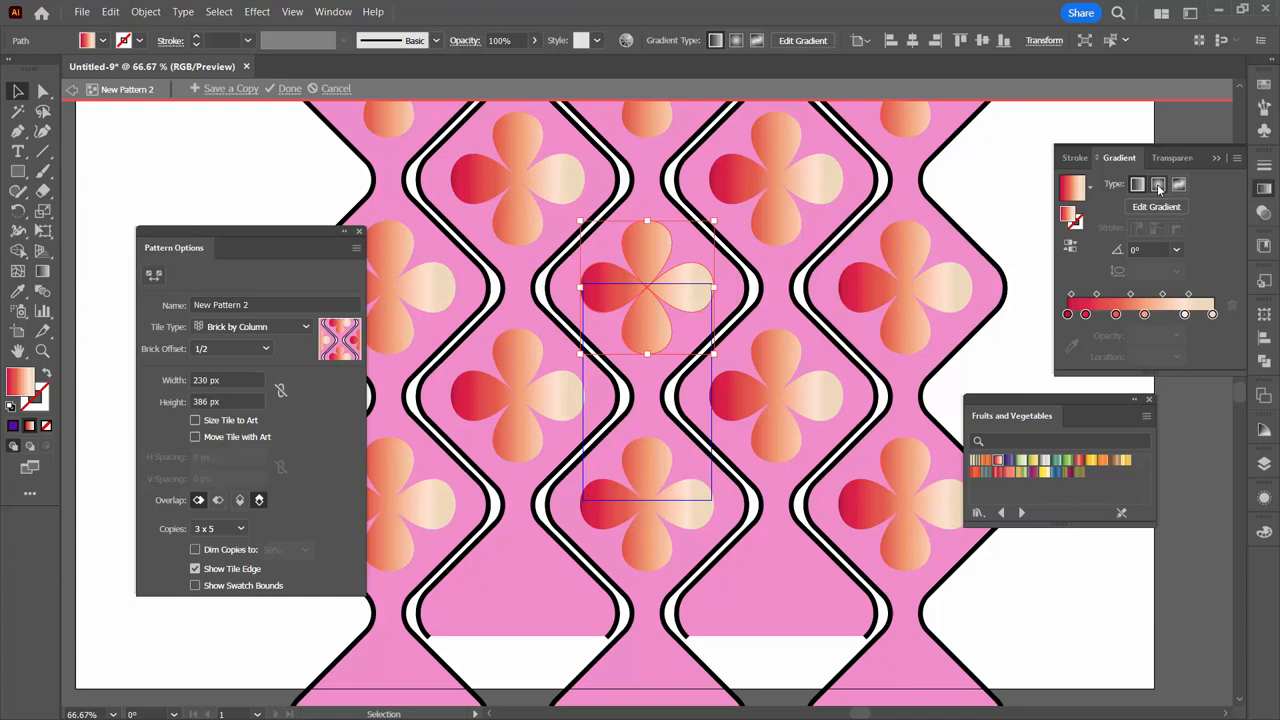
click(1158, 184)
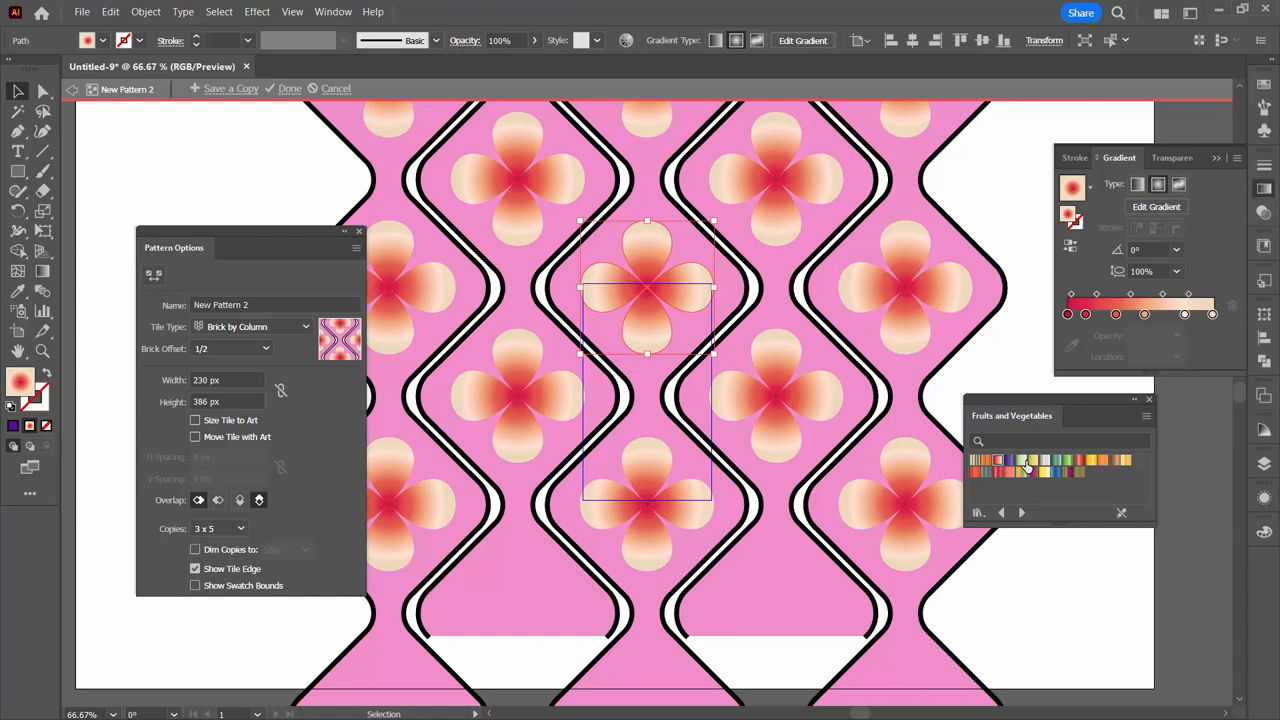
click(1030, 460)
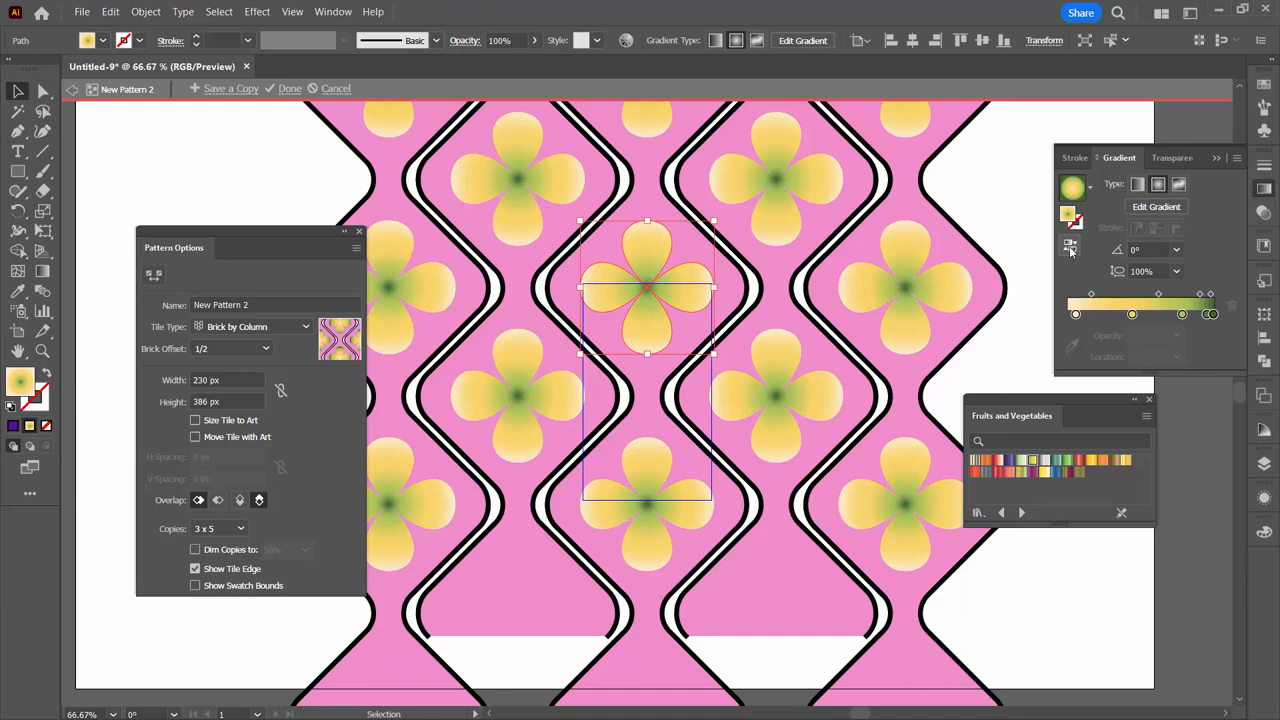
click(997, 462)
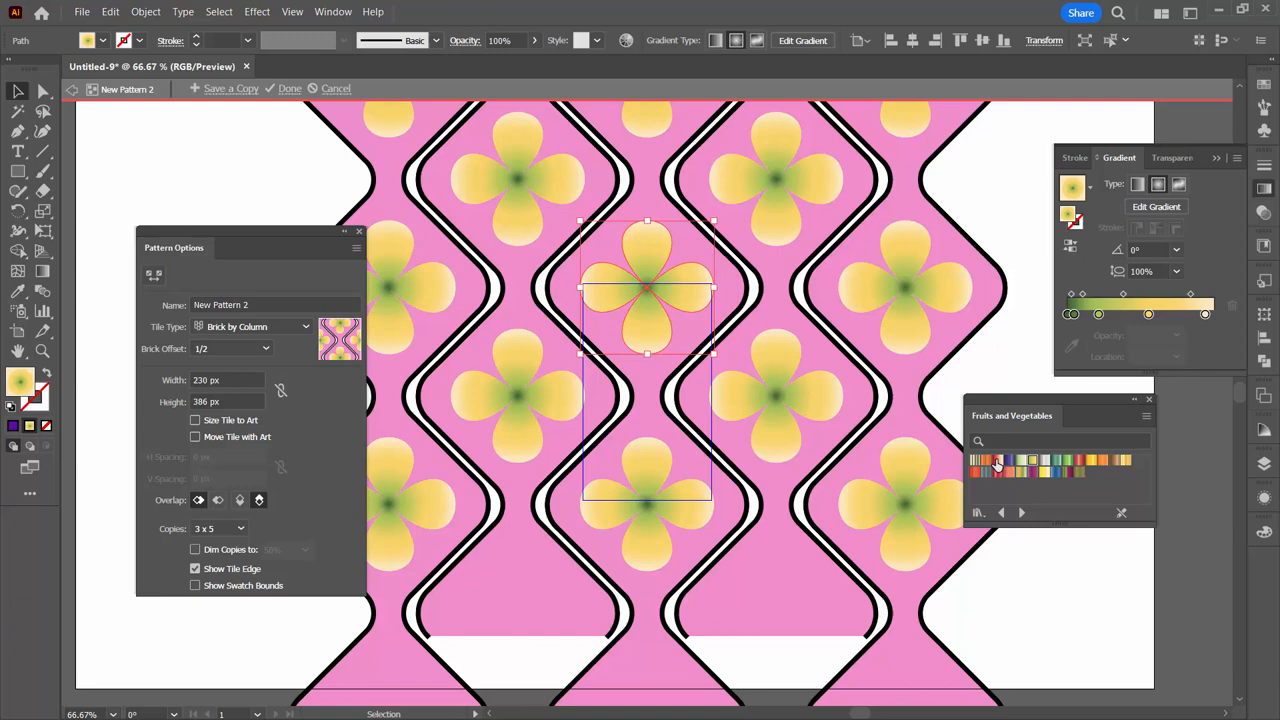
click(977, 461)
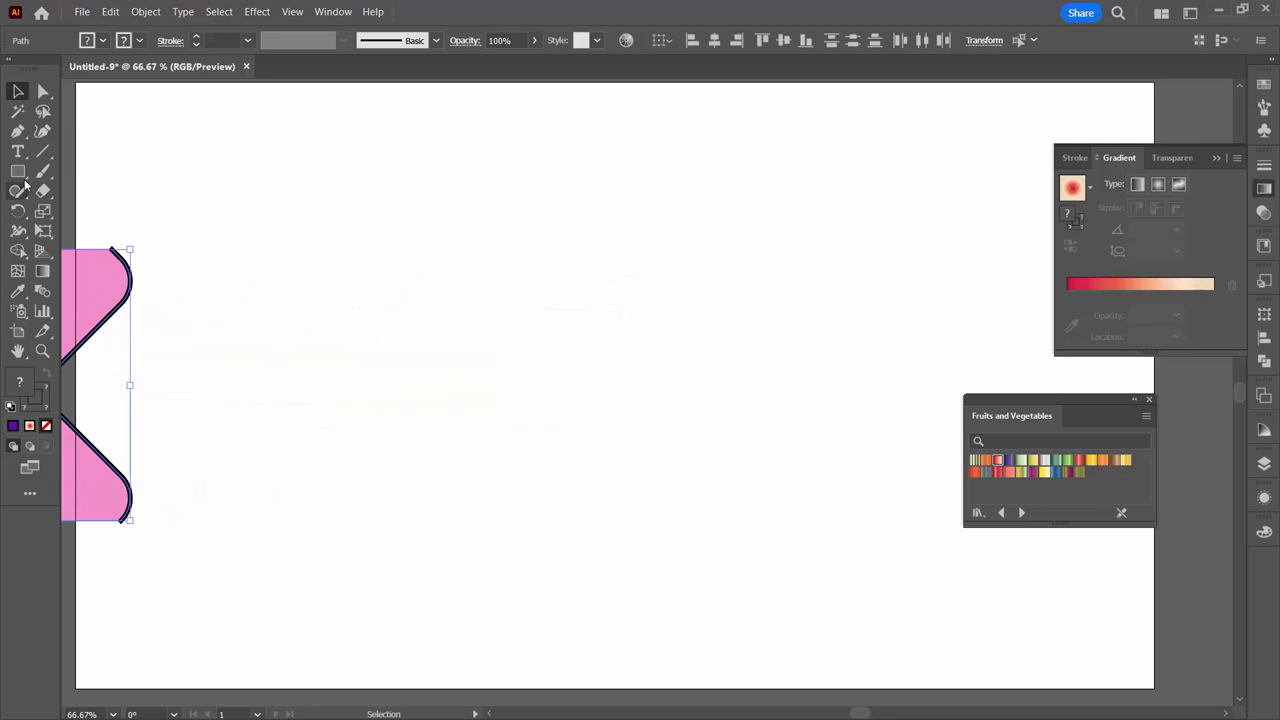
Draw a large rectangle across the artboard filled with the flower pattern swatch
drag(223, 137, 981, 618)
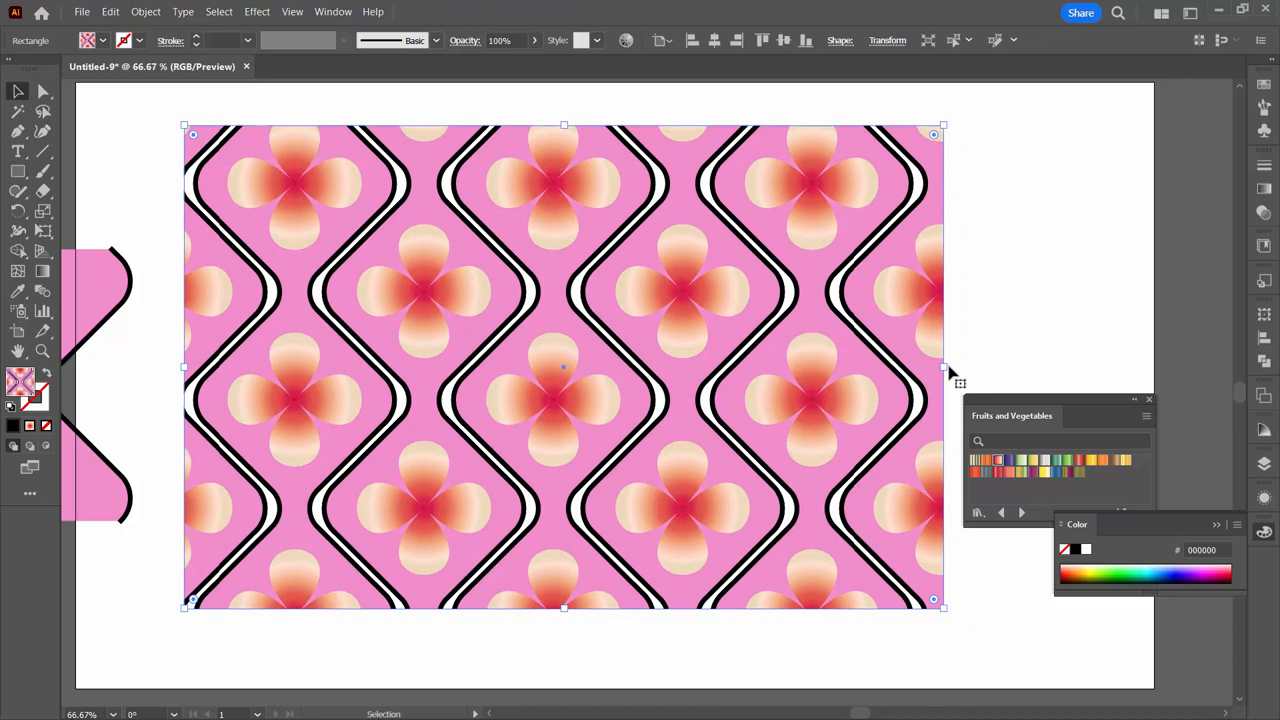
click(626, 40)
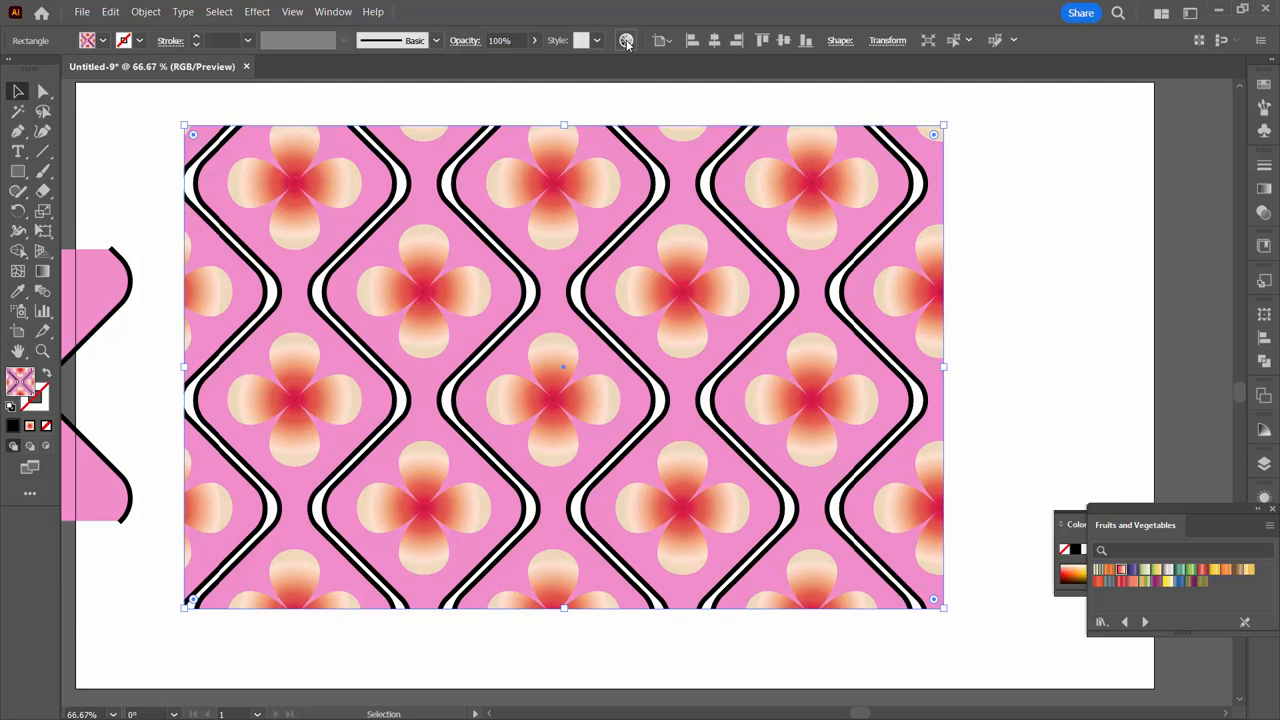
Open Recolor Artwork, select the black colour row, and view the Edit colour wheel
click(626, 40)
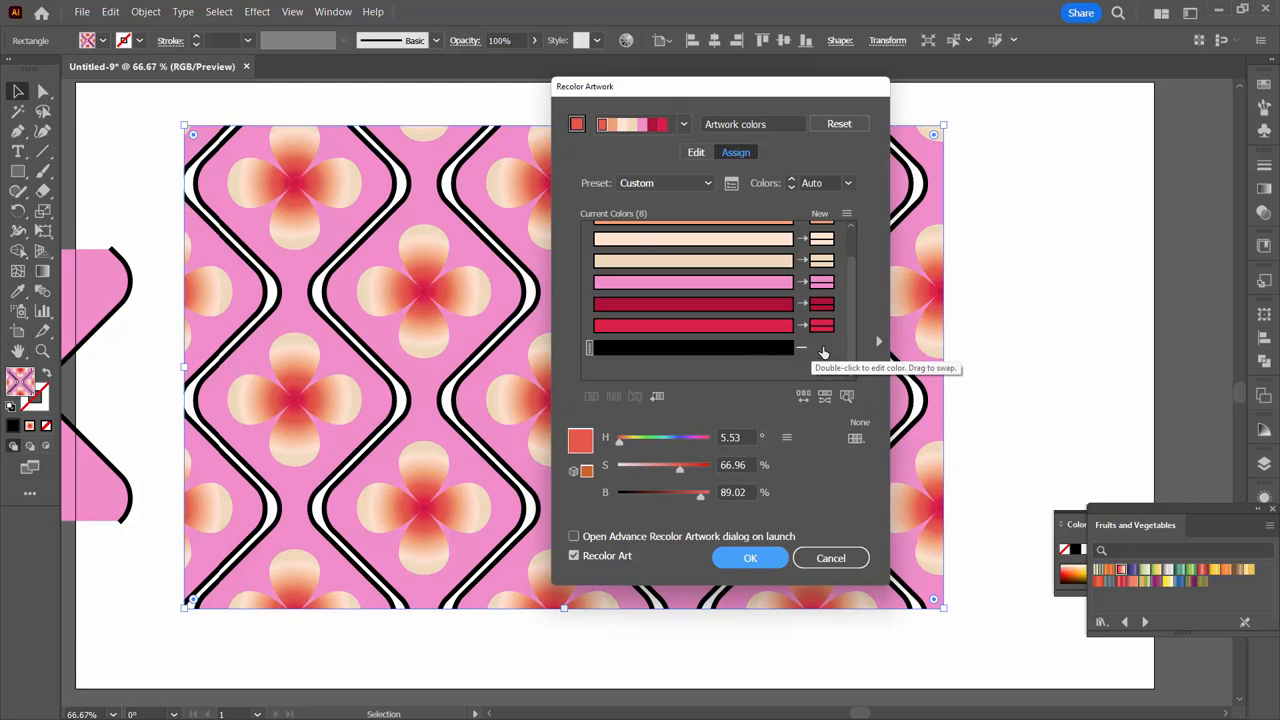
click(693, 347)
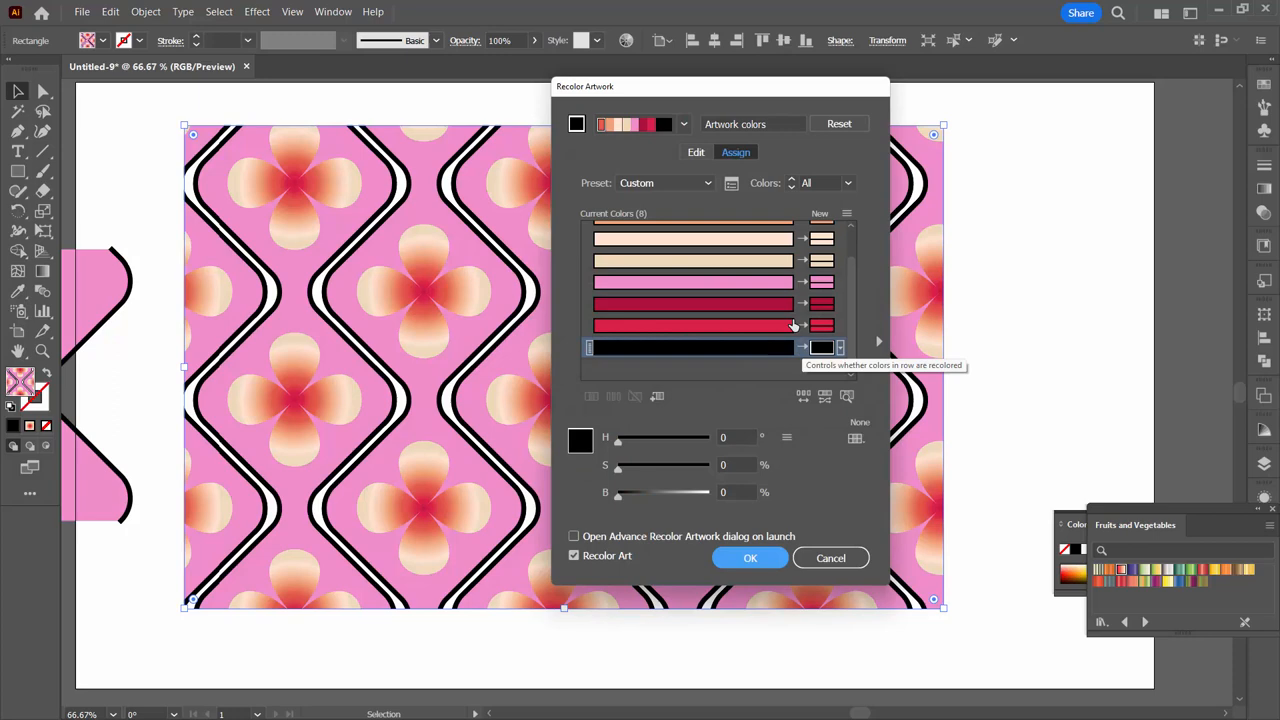
click(696, 152)
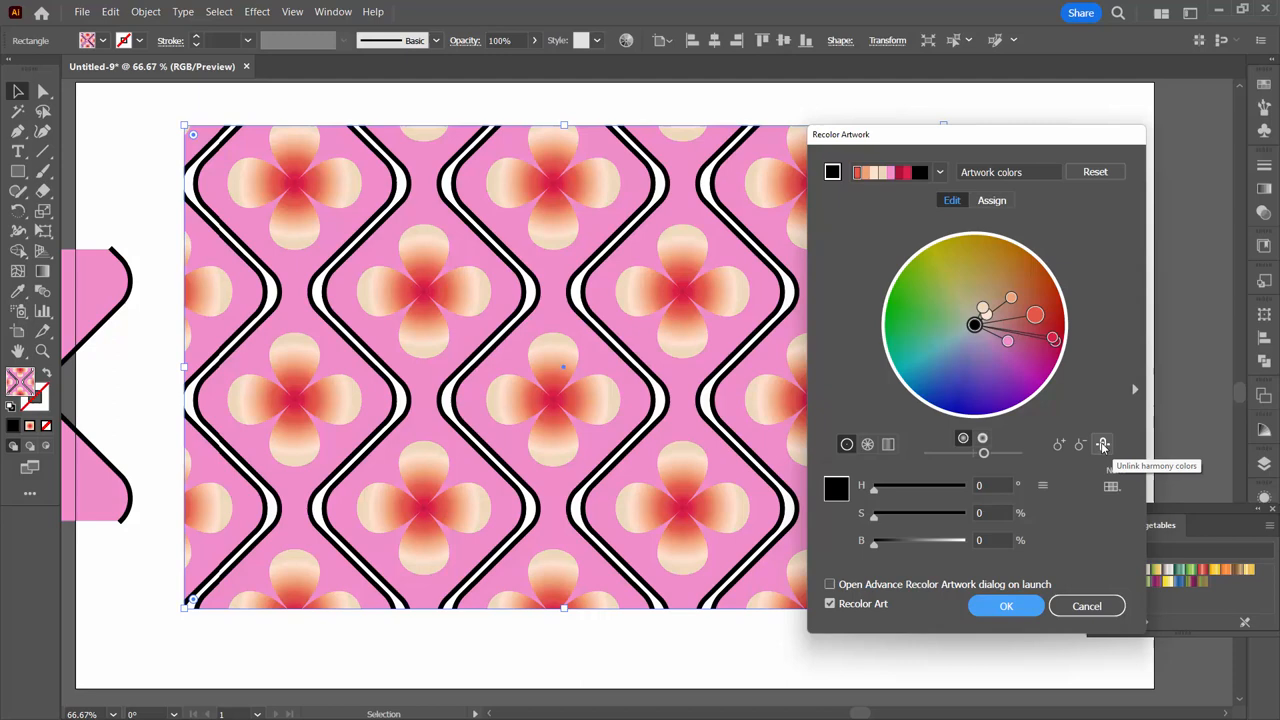
Shift the pattern background through salmon and peach to a pale lilac
drag(975, 323, 928, 323)
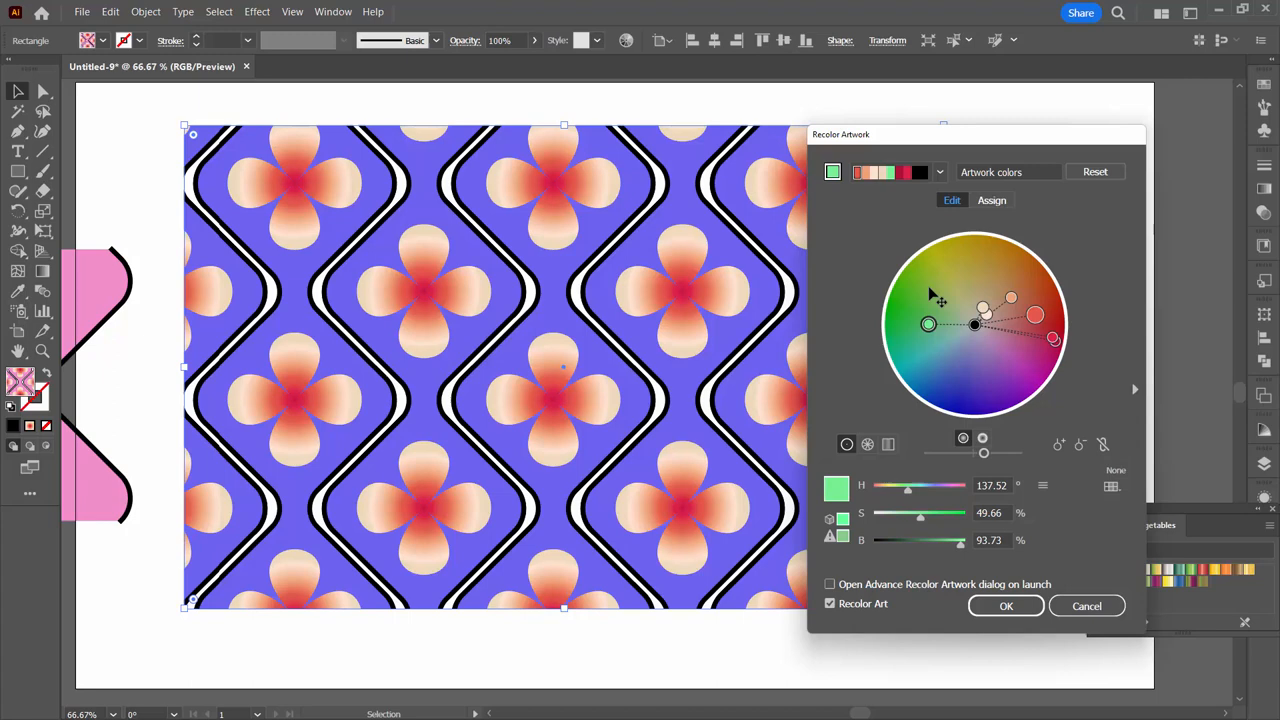
drag(928, 323, 1003, 328)
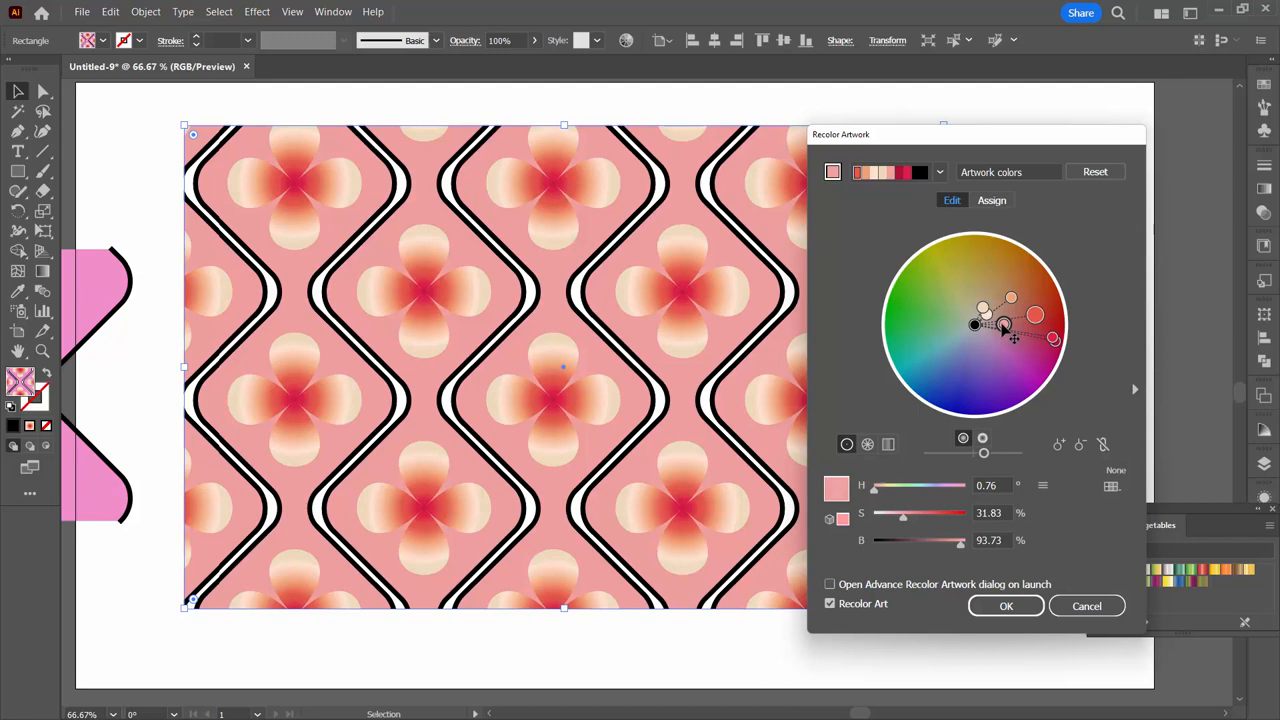
drag(1005, 330, 1010, 313)
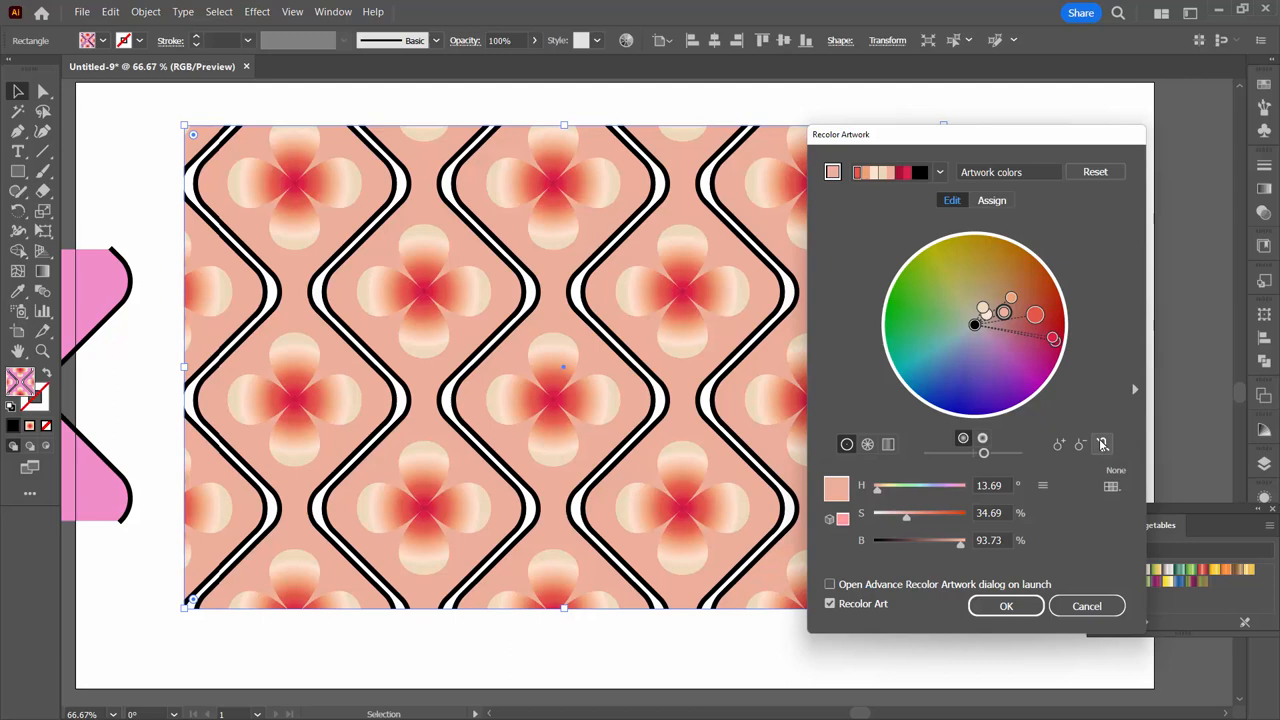
drag(1035, 315, 990, 390)
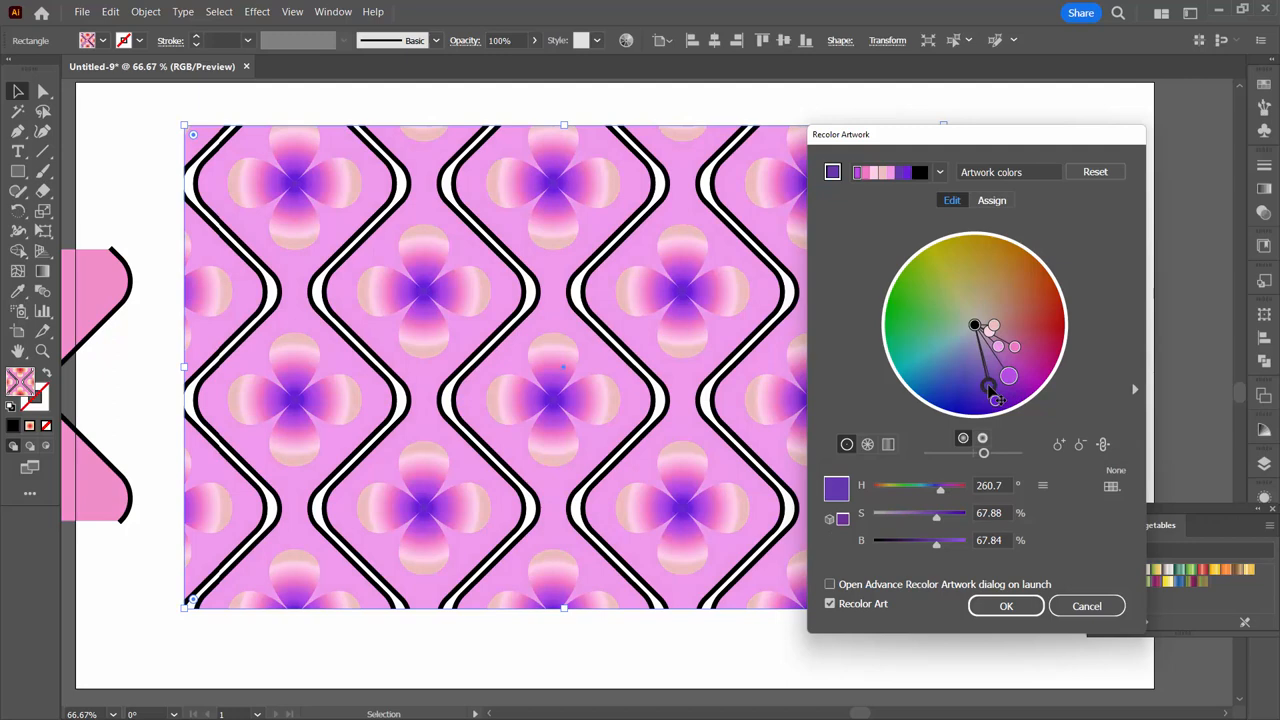
drag(988, 378, 972, 395)
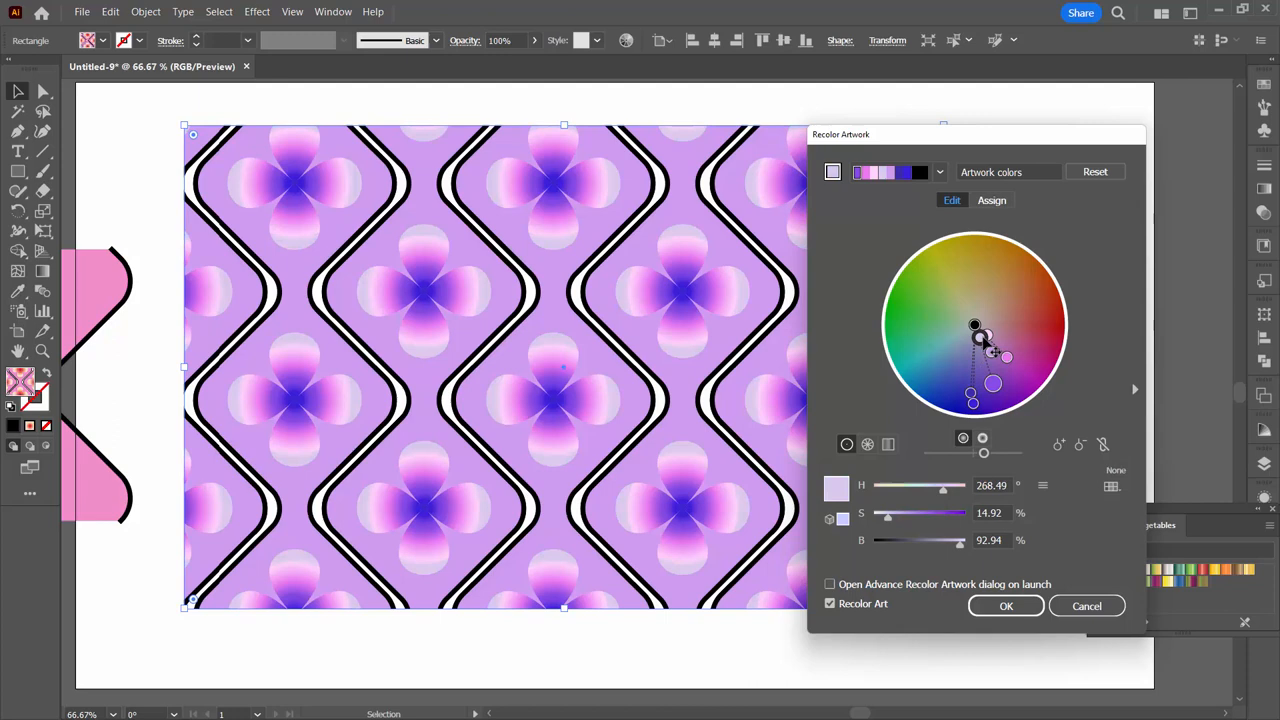
Make the flower tips light pink and lighten the black outlines to grey
drag(975, 333, 1000, 340)
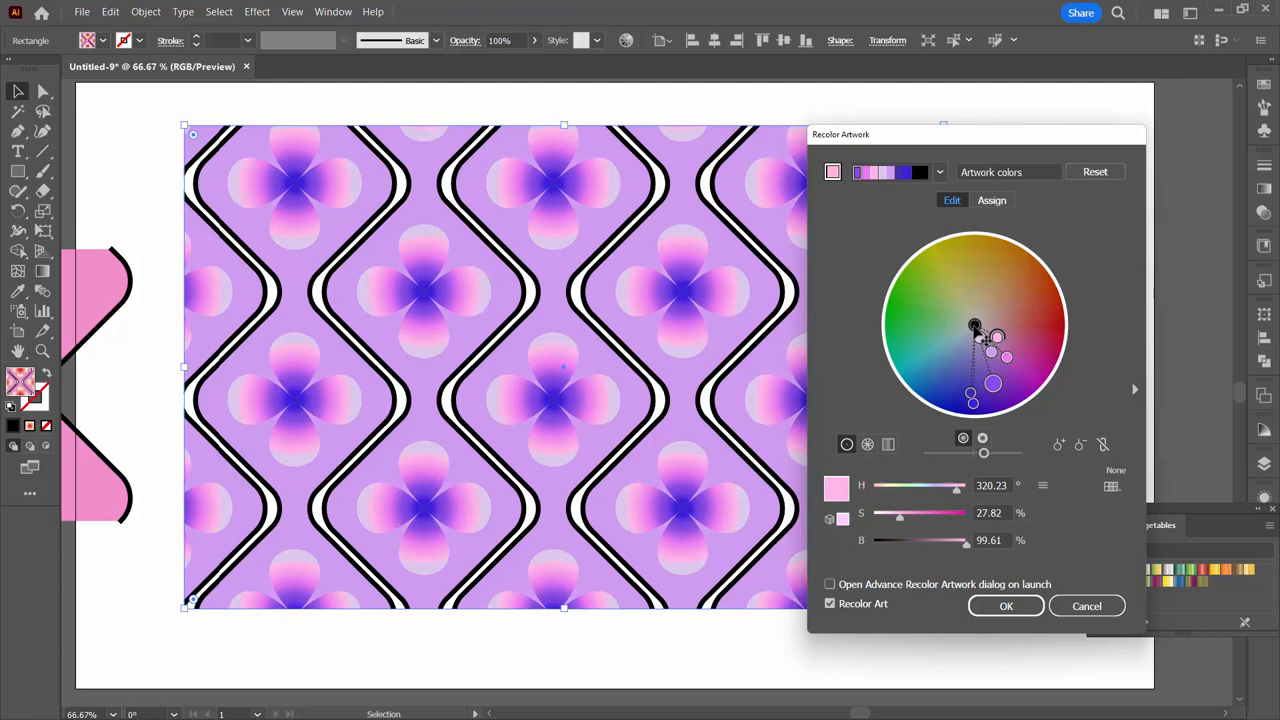
drag(975, 327, 965, 275)
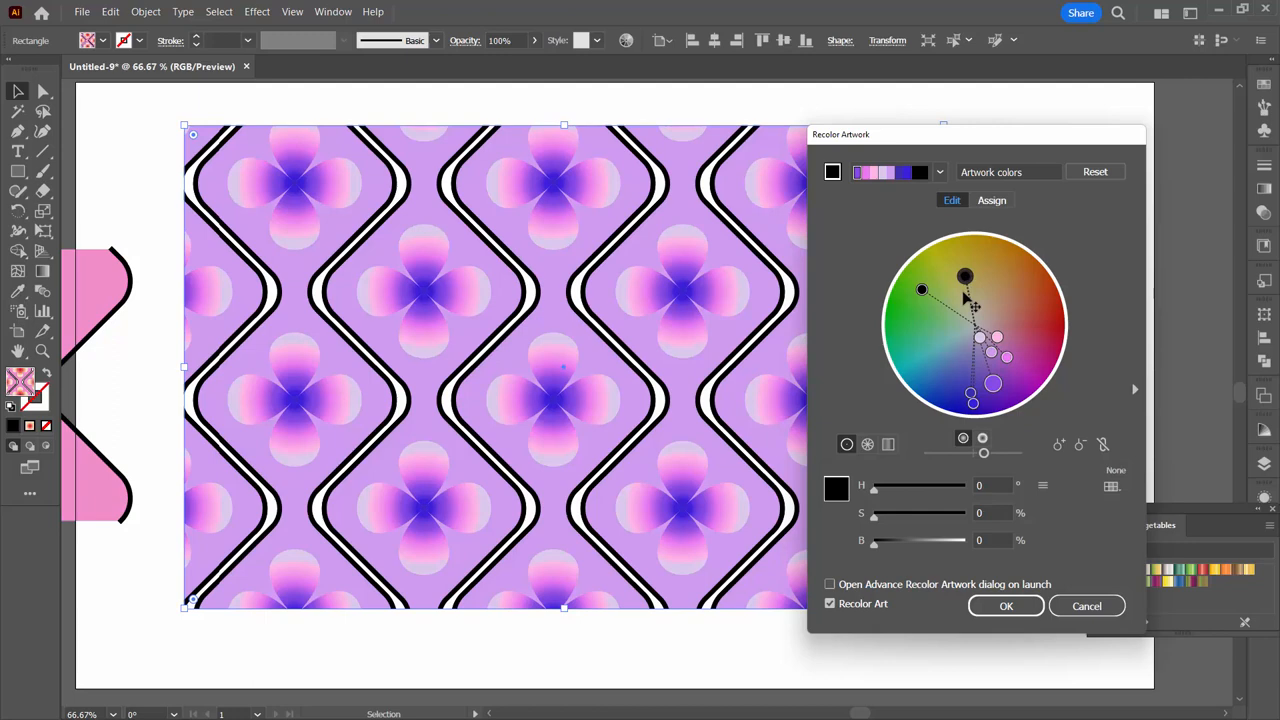
drag(965, 275, 975, 324)
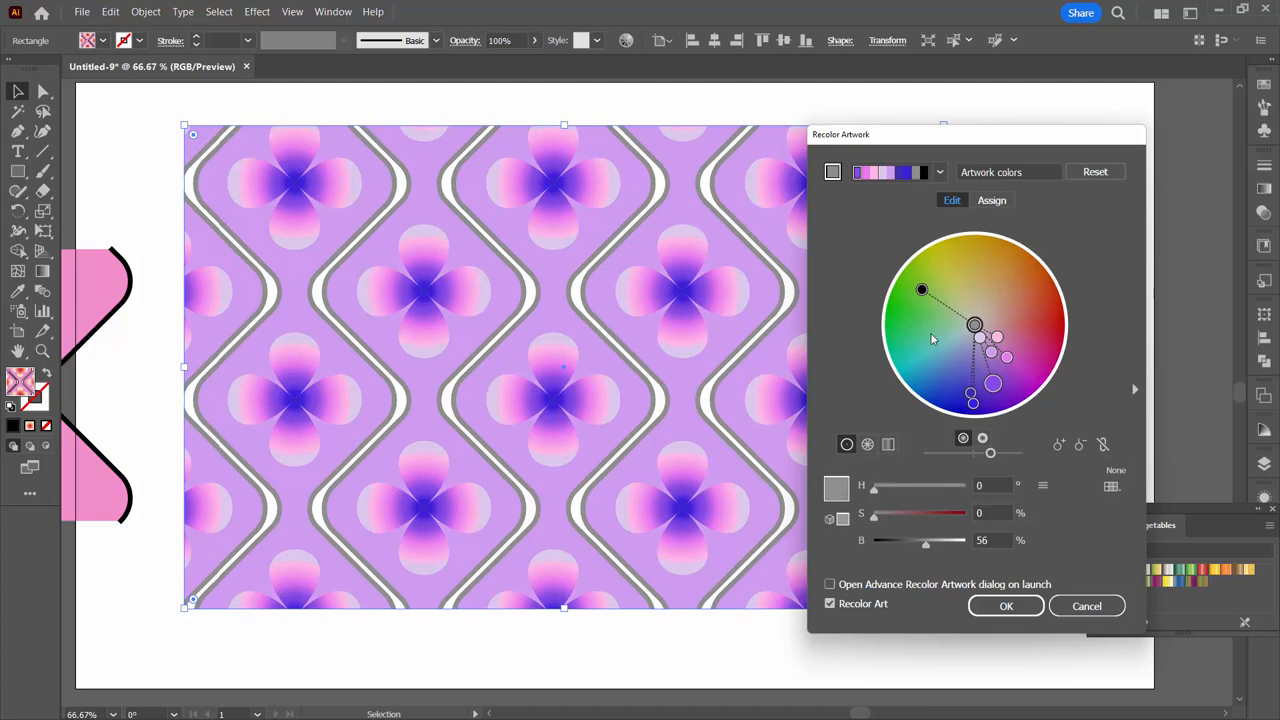
Lower the outline colour's saturation to about 28% for a muted mauve
right_click(922, 289)
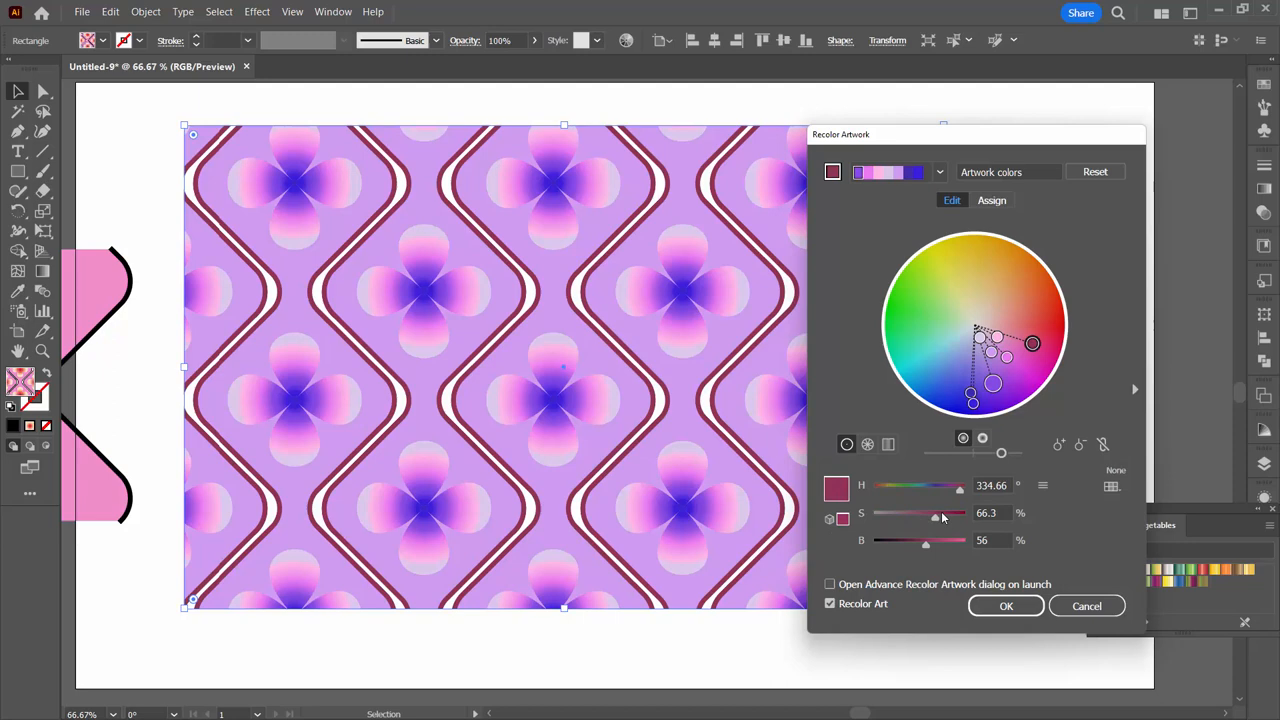
drag(1033, 343, 998, 332)
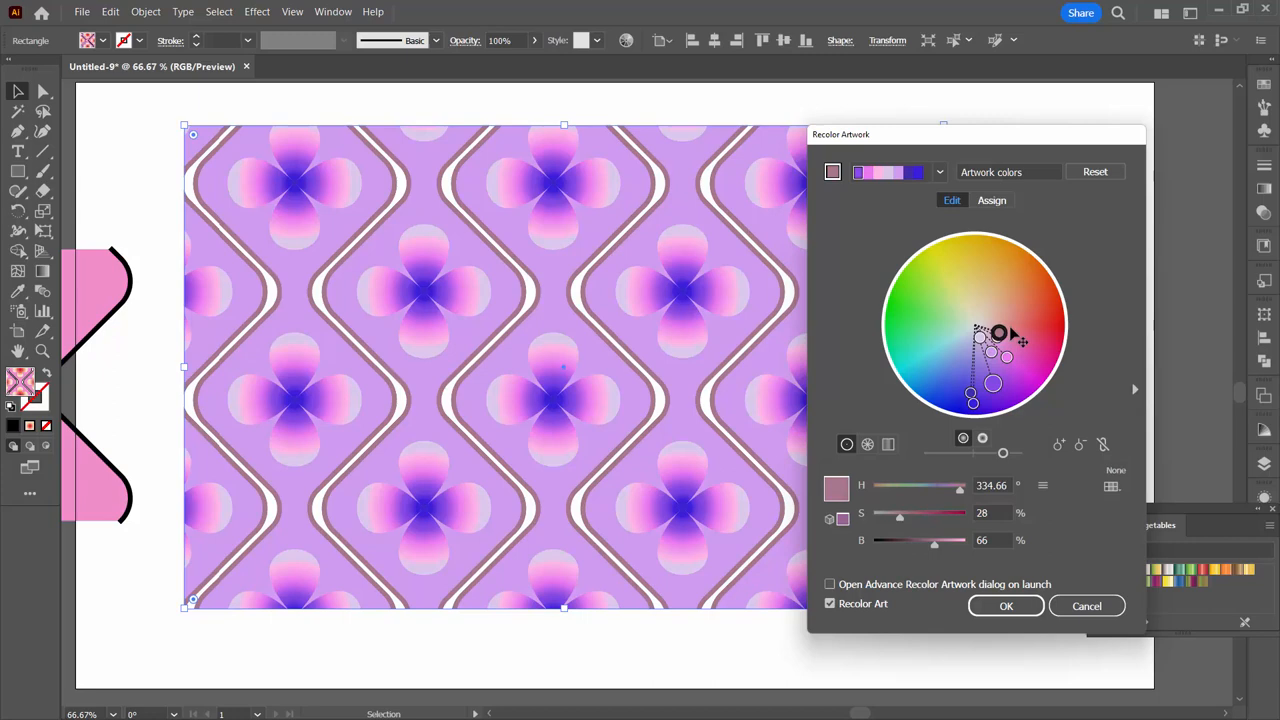
click(1006, 605)
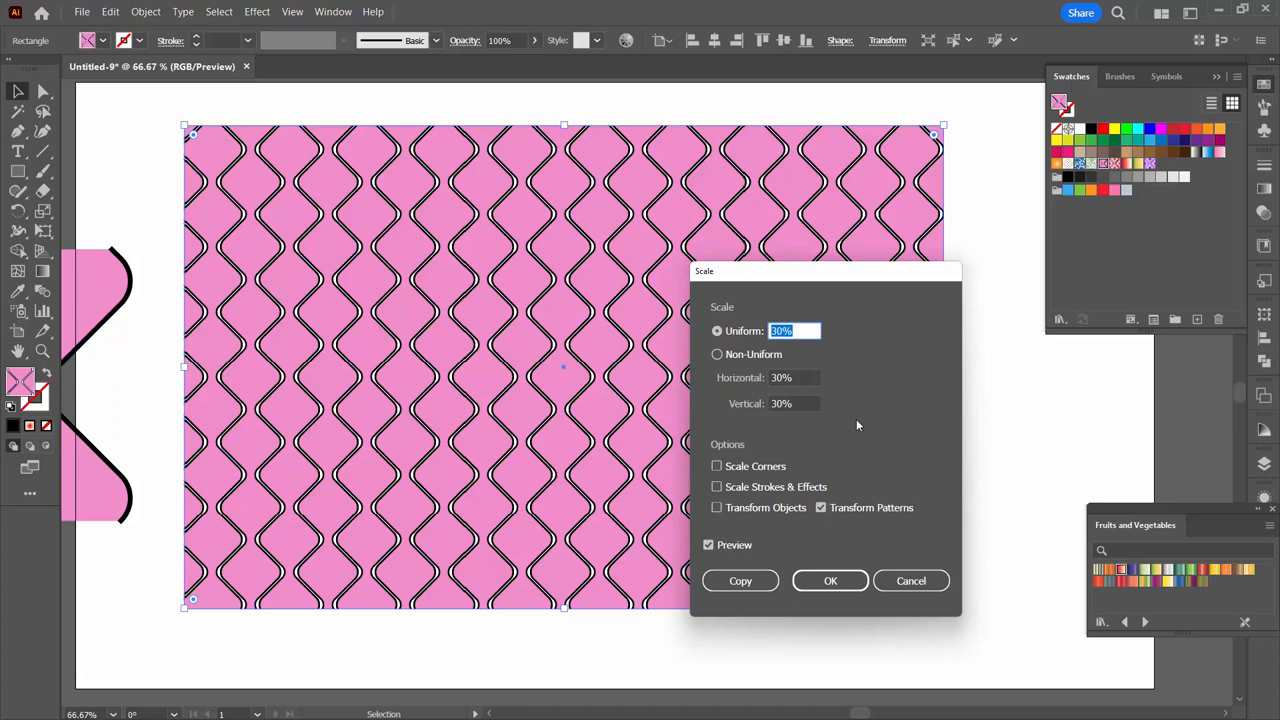
Scale the pattern uniformly to 30% with only Transform Patterns checked
click(830, 580)
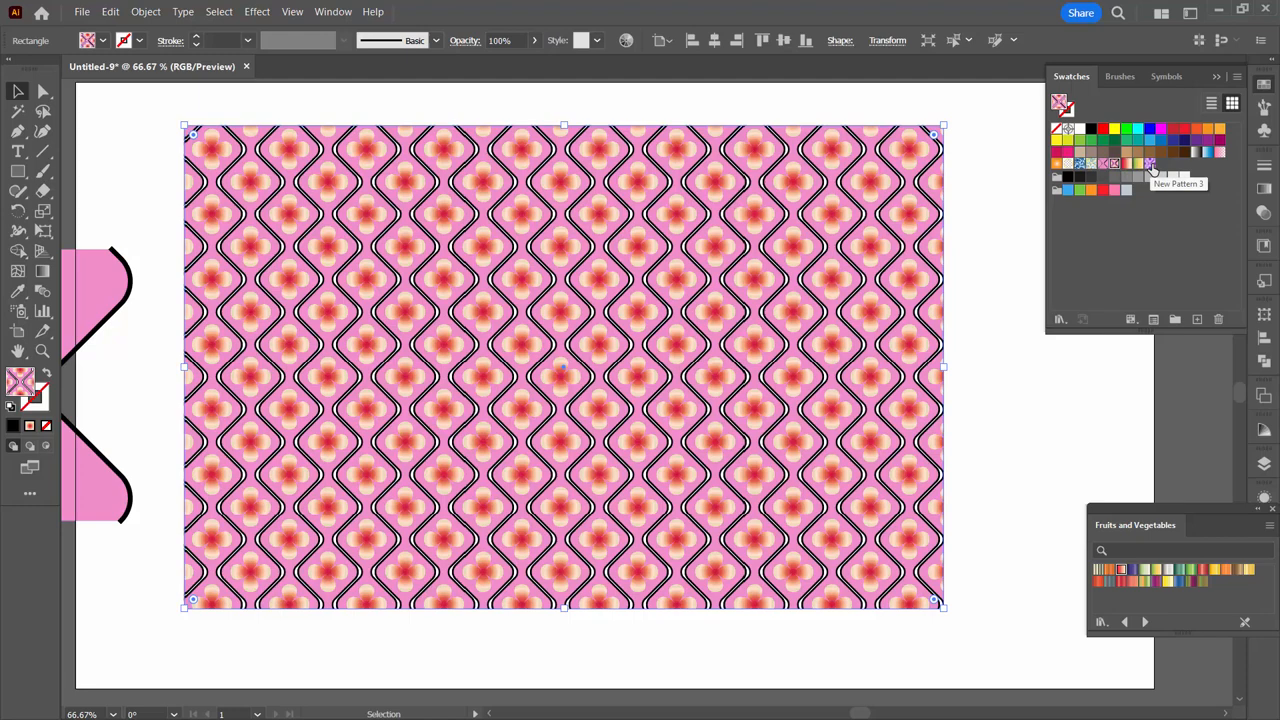